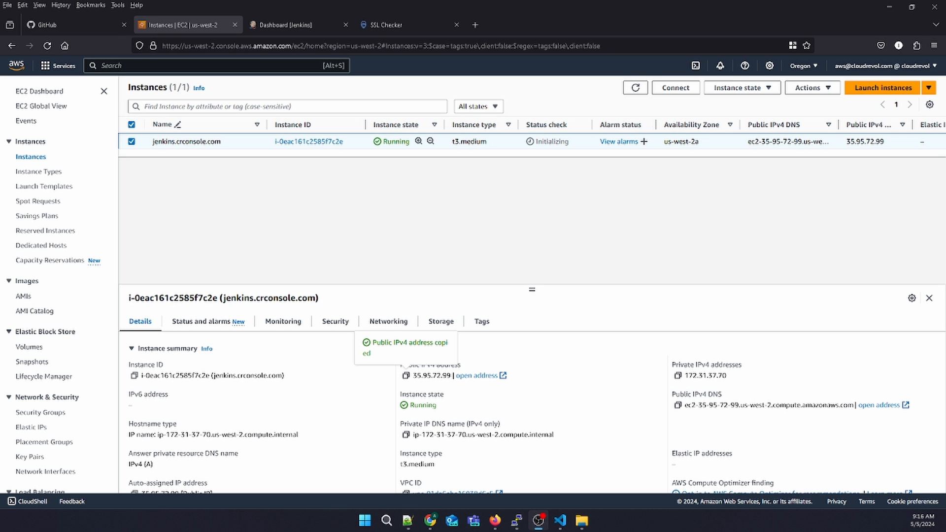
pyautogui.moveTo(298, 25)
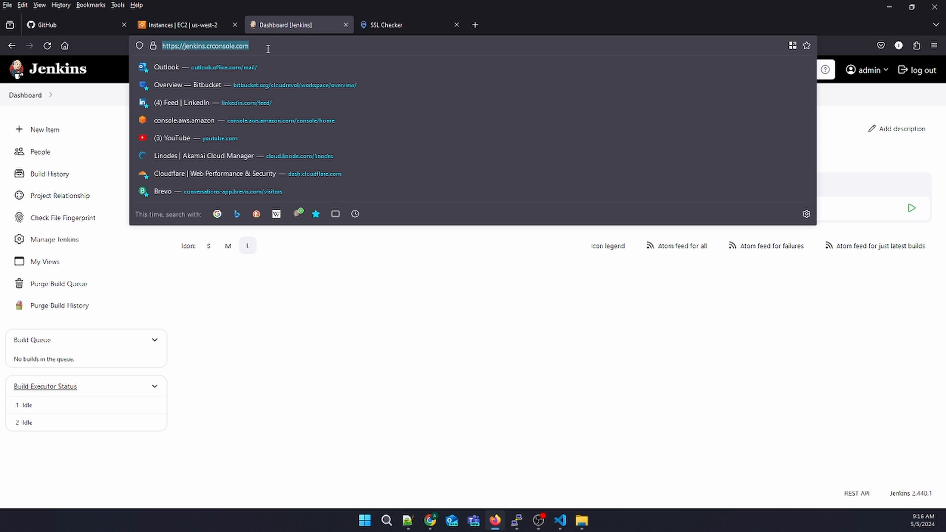
# Check jenkins.crconsole.com in SSL Checker: trusted Let's Encrypt certificate expiring in 19 days
pyautogui.click(386, 25)
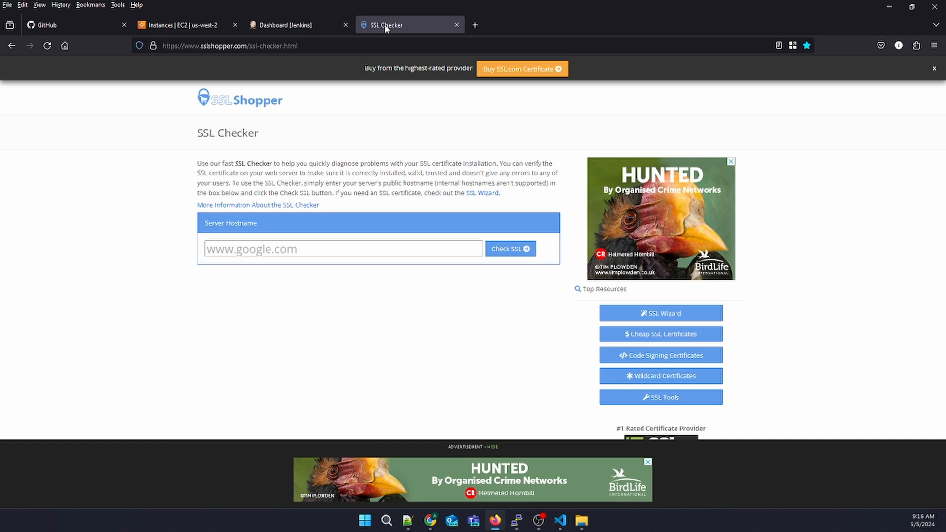
pyautogui.moveTo(350, 108)
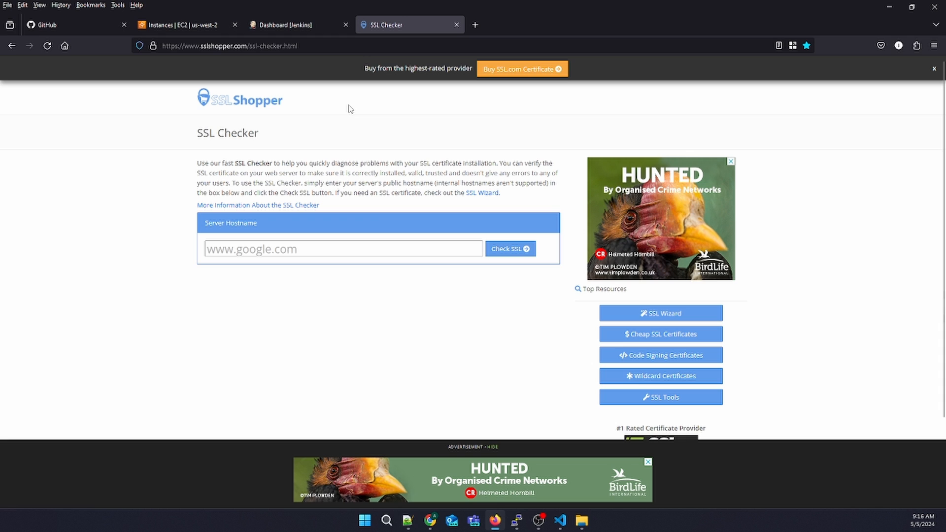
pyautogui.click(343, 249)
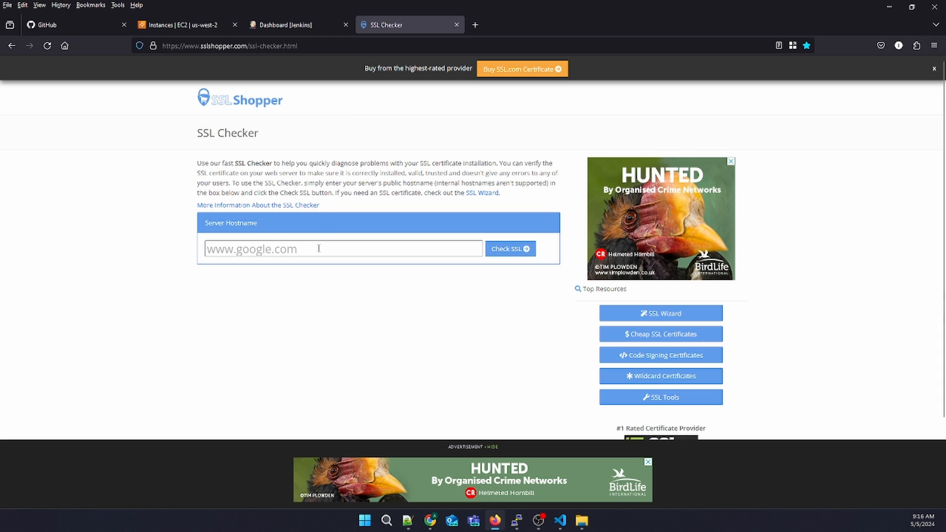
pyautogui.click(509, 248)
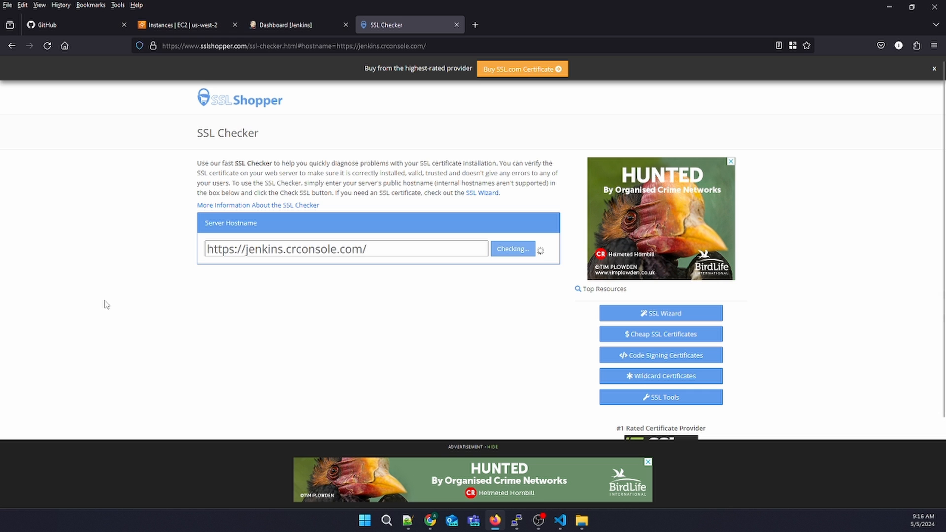
pyautogui.click(512, 249)
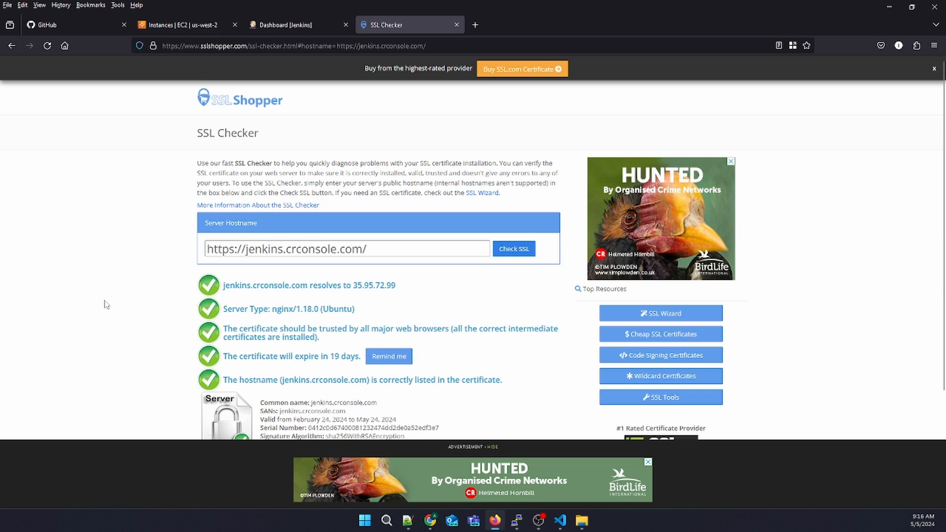
pyautogui.scroll(-3)
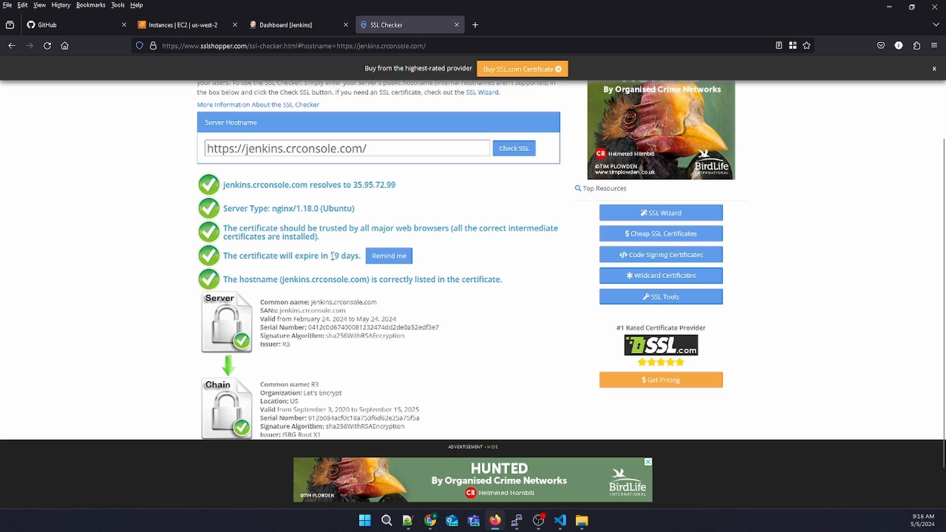
pyautogui.doubleClick(335, 256)
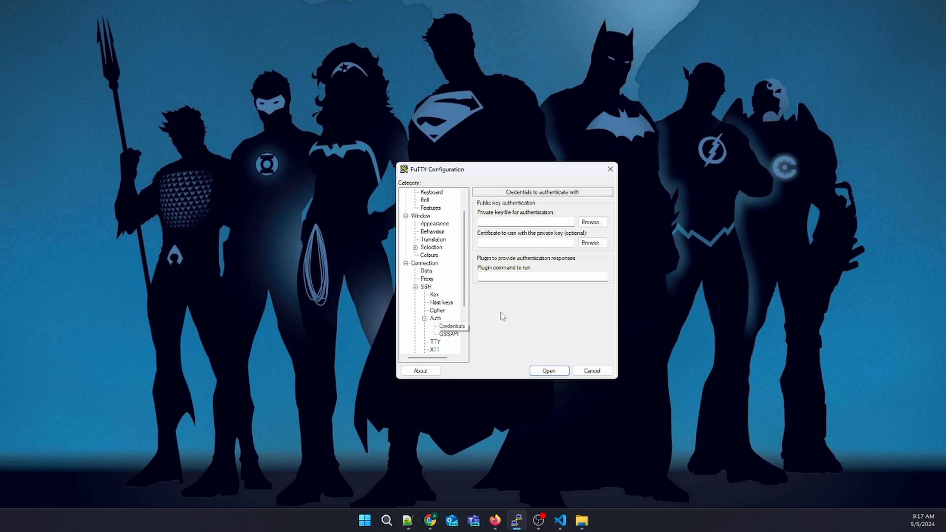
# Load the server's .ppk private key and open a maximized SSH session as ubuntu
pyautogui.click(592, 221)
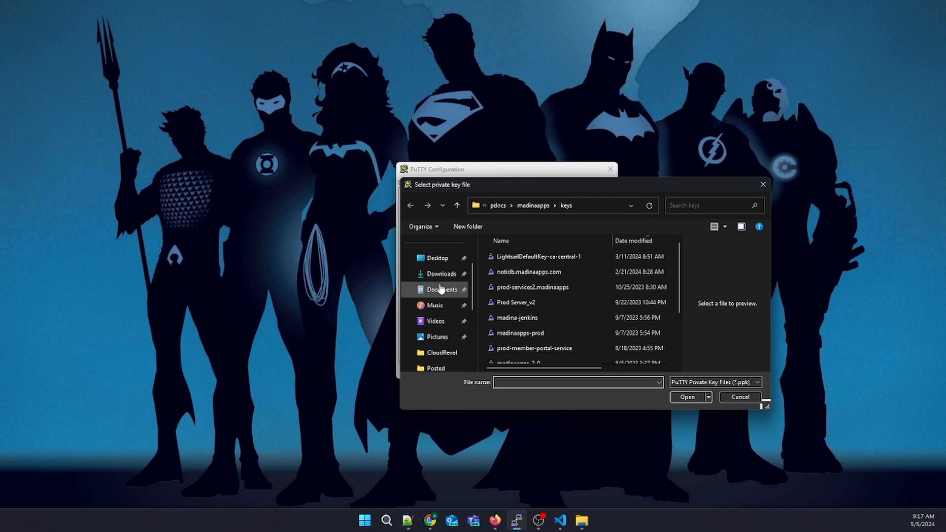
pyautogui.click(441, 289)
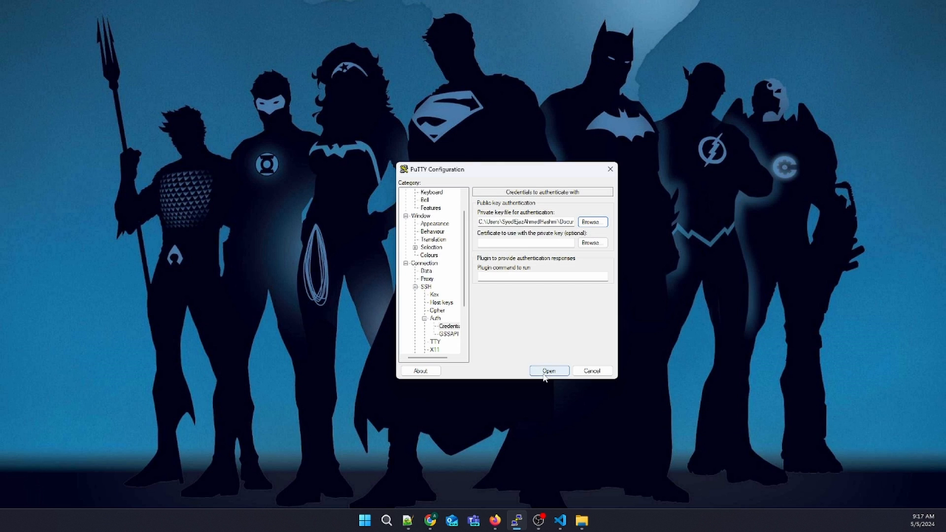
pyautogui.click(549, 371)
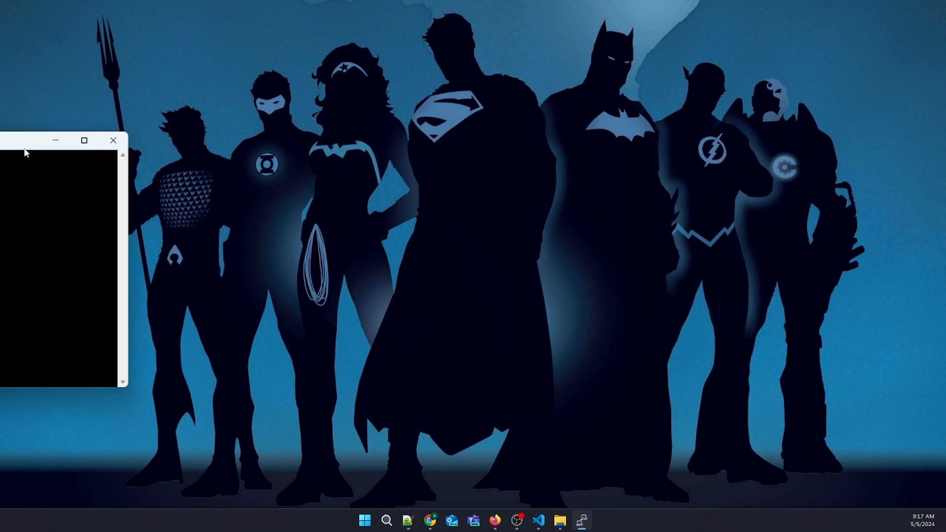
pyautogui.click(85, 140)
pyautogui.write('ubuntu')
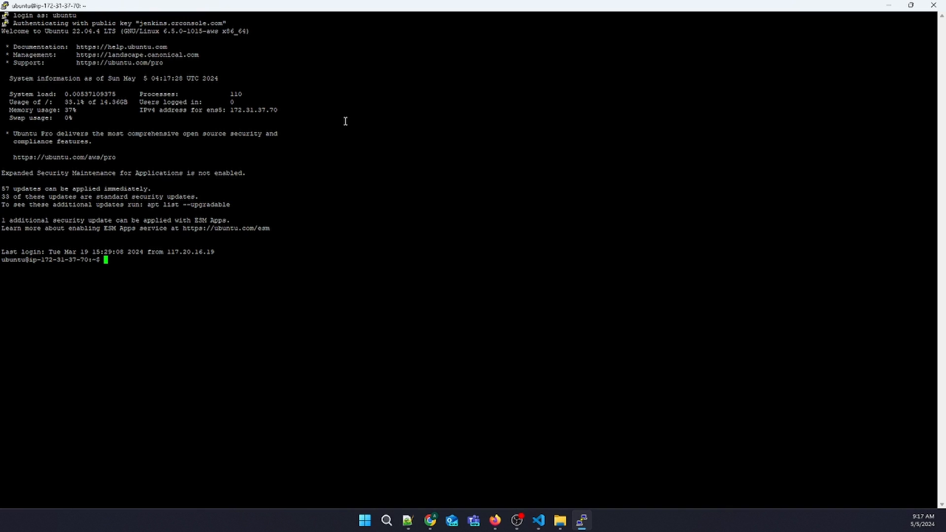
pyautogui.moveTo(384, 427)
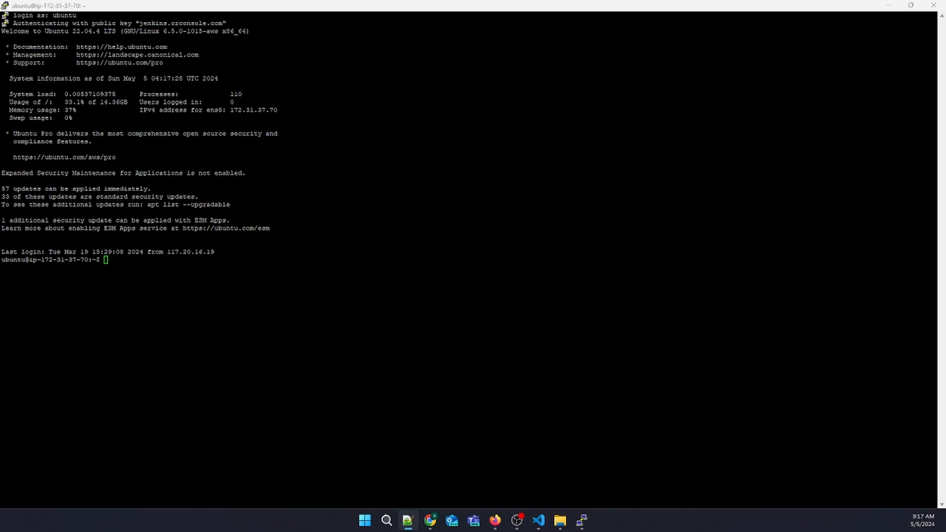
pyautogui.moveTo(32, 324)
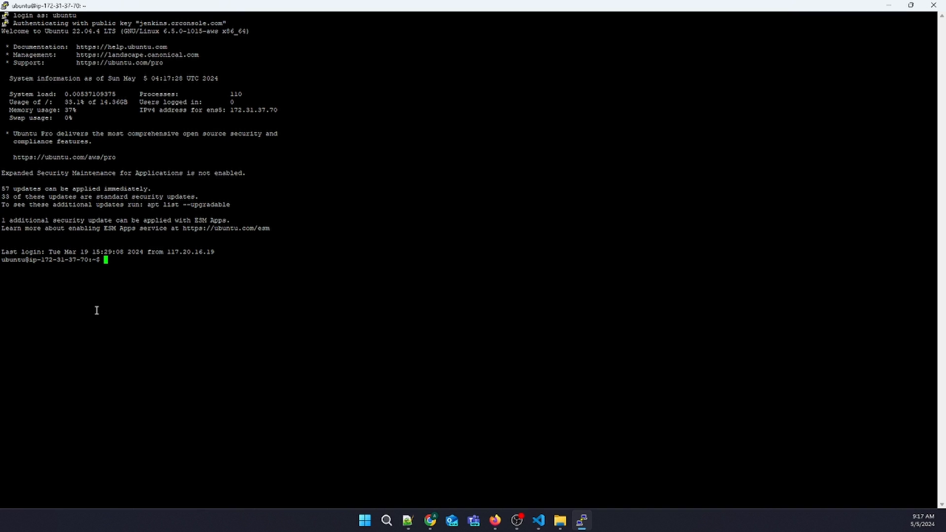
# Install certbot with 'sudo snap install --classic certbot', correcting typos along the way
pyautogui.write('sudo')
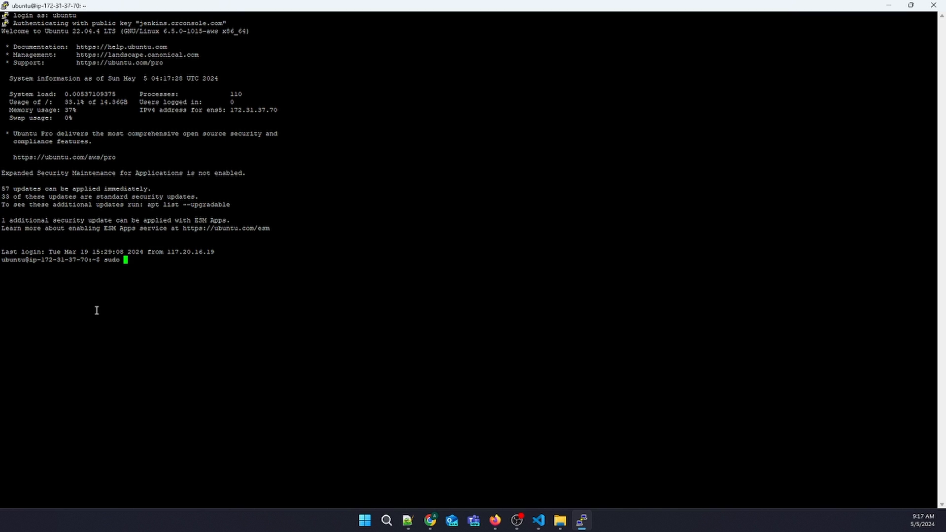
pyautogui.write('install --classi')
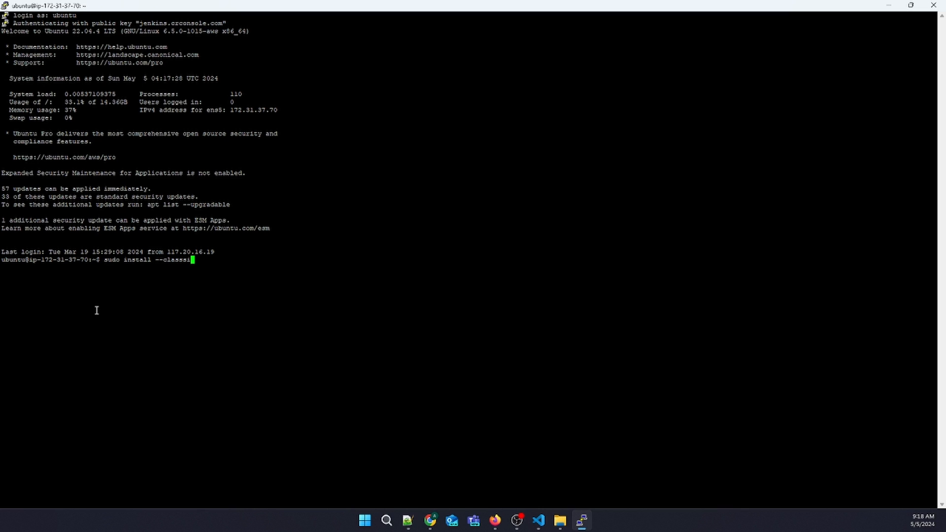
pyautogui.write('cerbot')
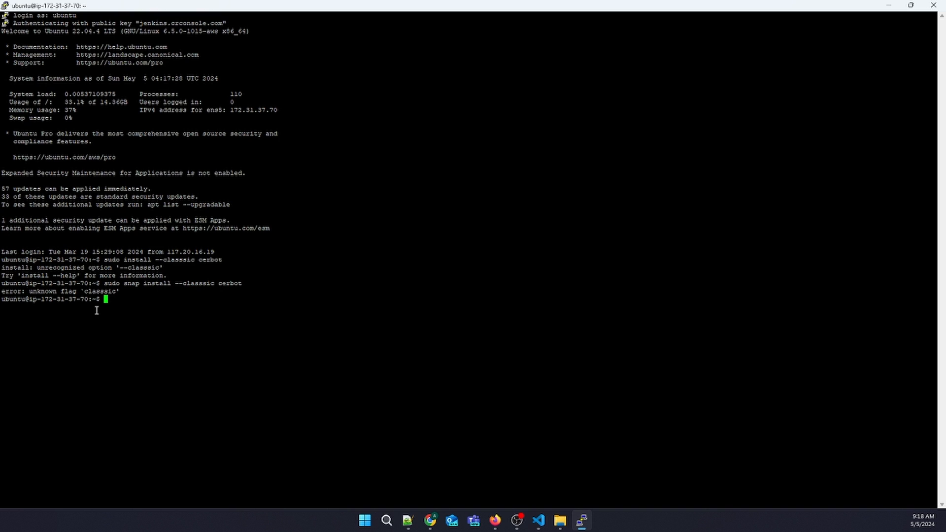
pyautogui.write('sudo snap install --classic cerbot')
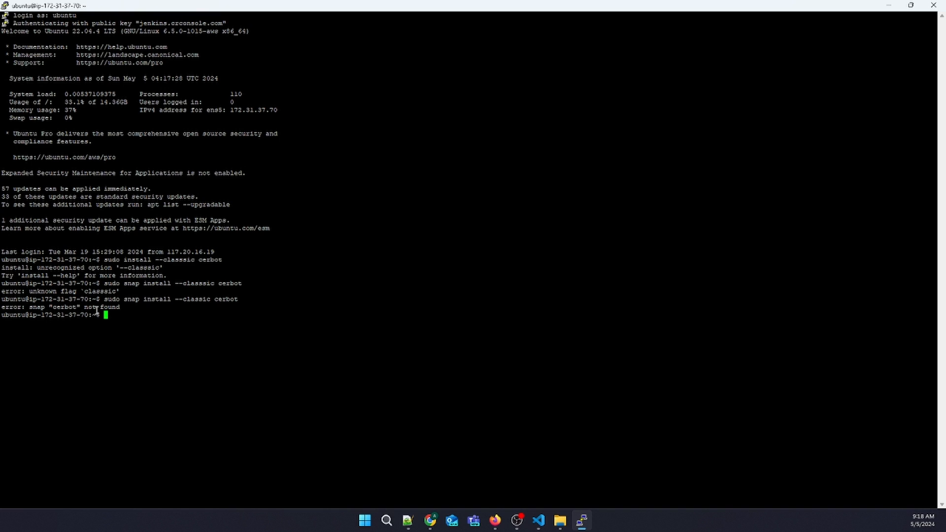
pyautogui.moveTo(787, 357)
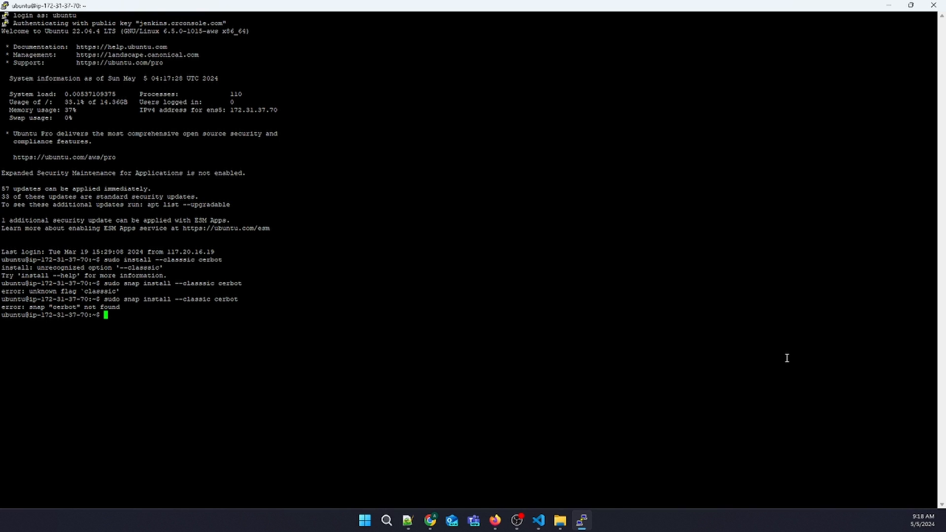
pyautogui.moveTo(290, 183)
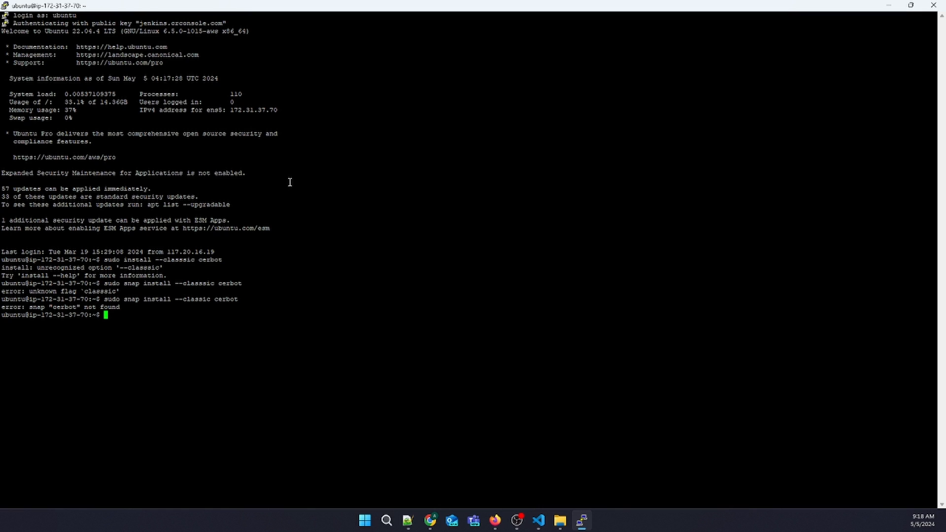
# Start 'sudo certbot --nginx', then cancel it with Ctrl+C
pyautogui.write('sudo certbot --nginx')
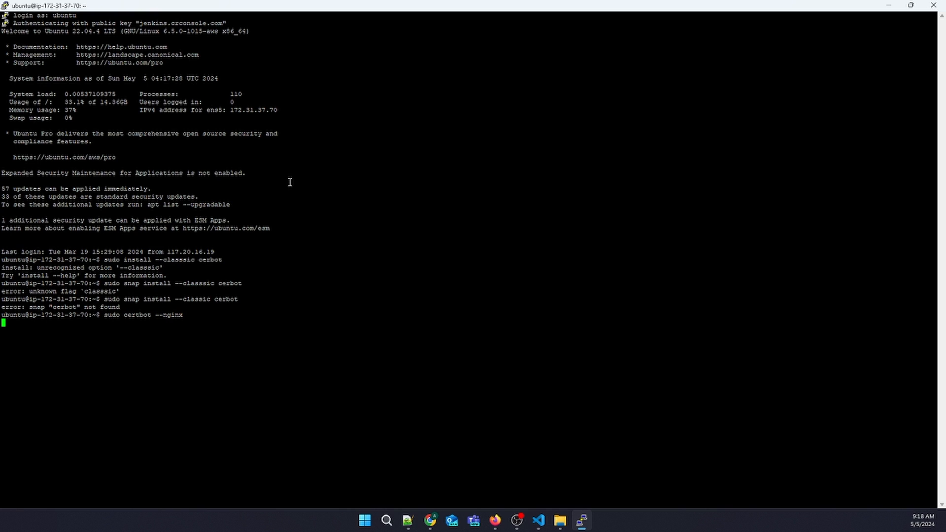
pyautogui.press('enter')
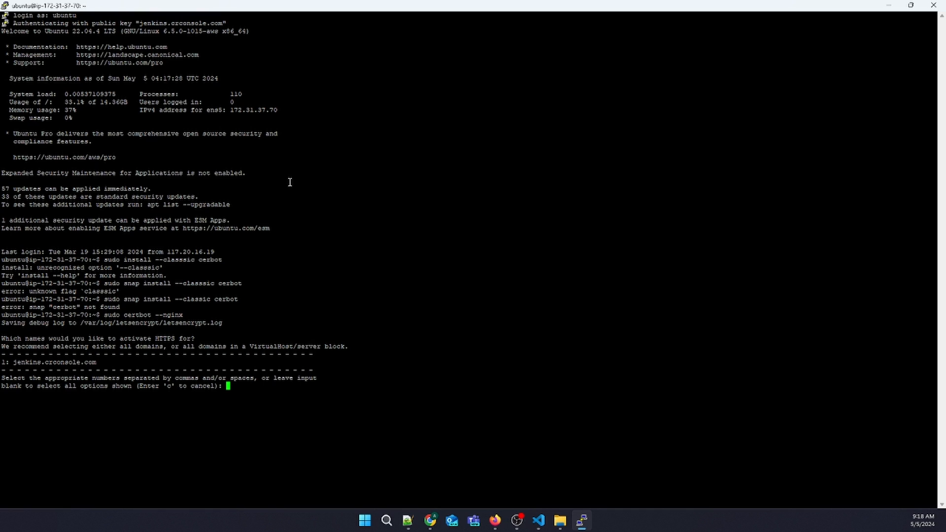
pyautogui.press('ctrl+c')
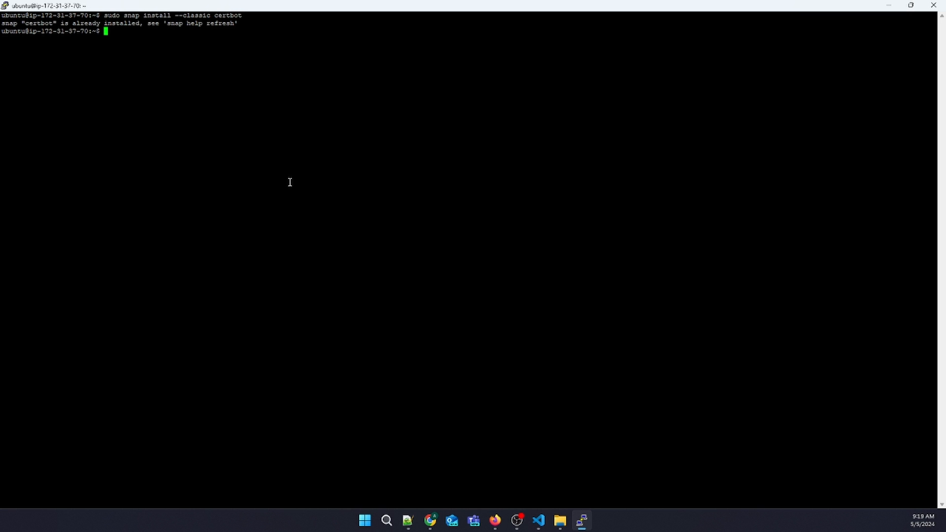
# Run 'sudo certbot --nginx' and choose option 1, jenkins.crconsole.com, to renew
pyautogui.write('certbot --nginx')
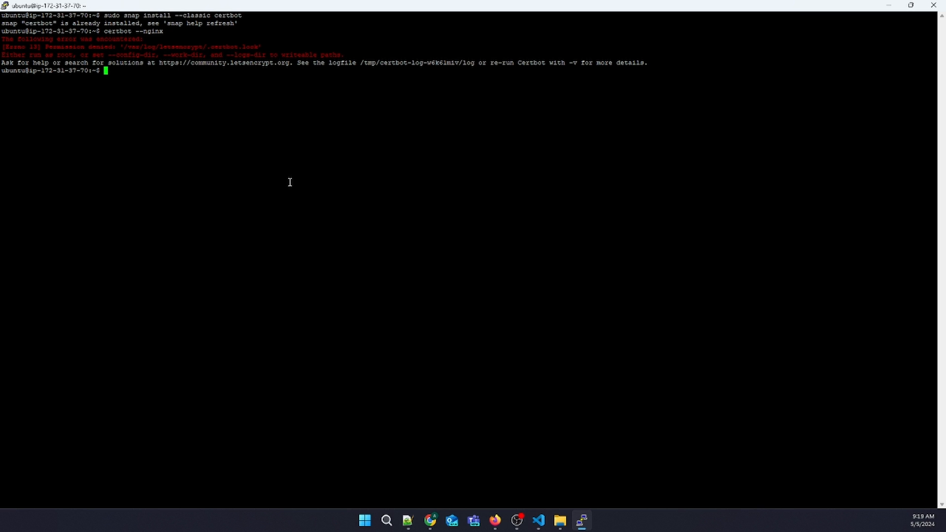
pyautogui.write('certbot --nginx')
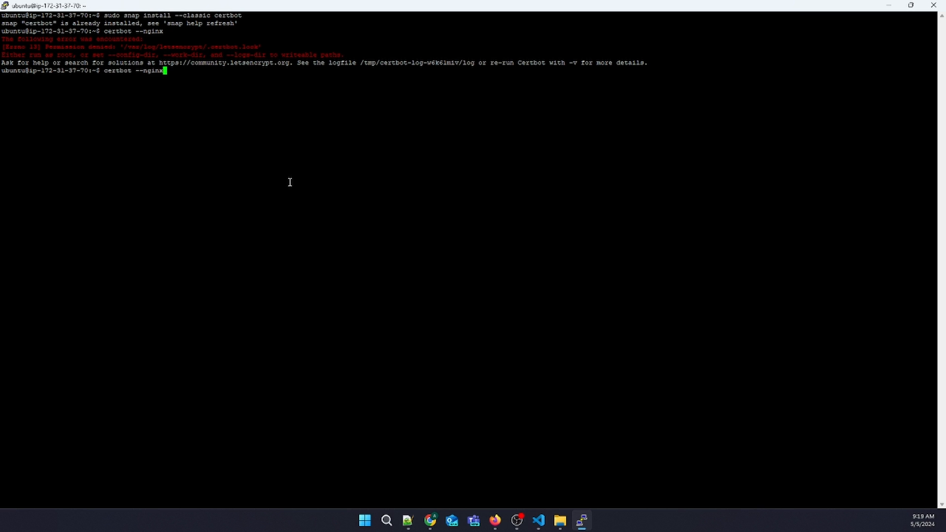
pyautogui.write('sudo')
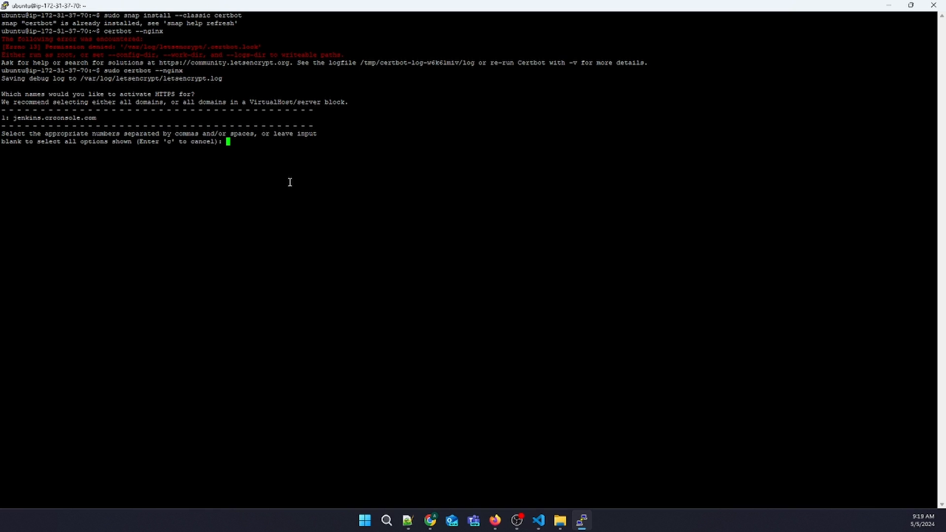
pyautogui.write('1')
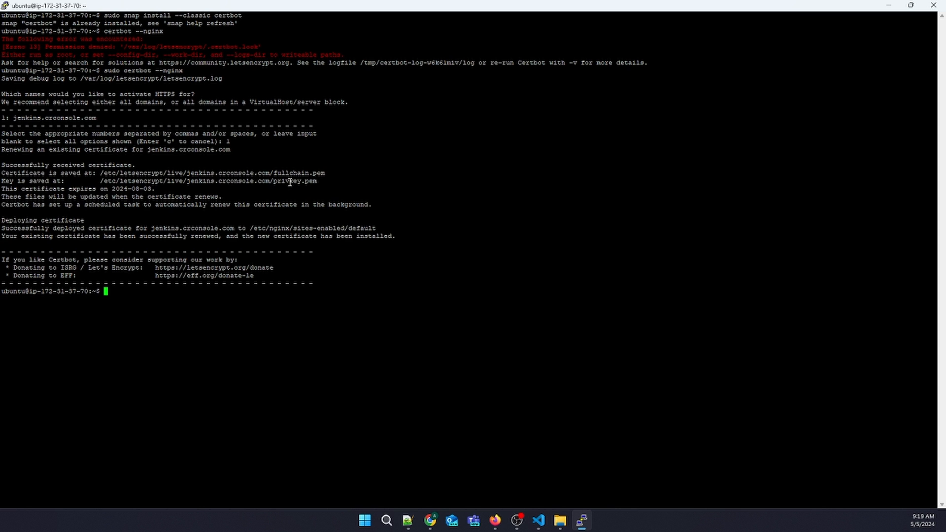
pyautogui.moveTo(370, 288)
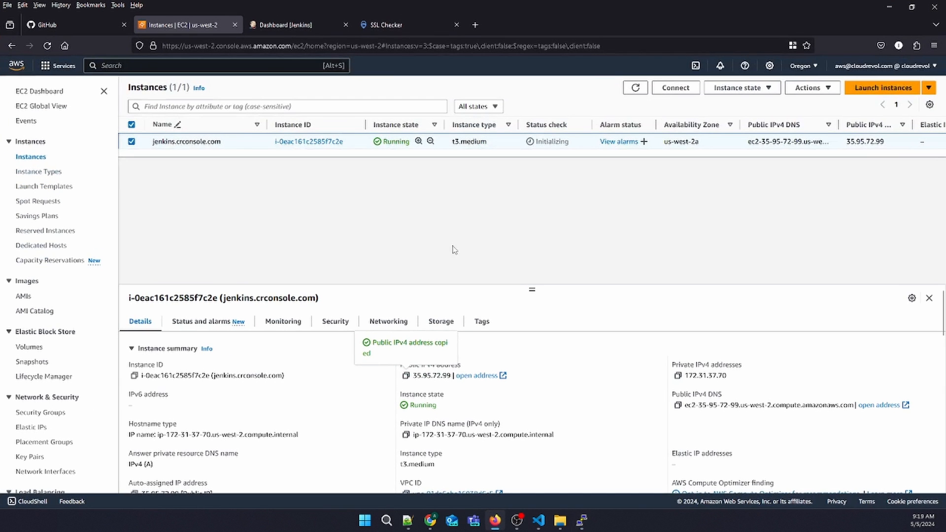
# Recheck jenkins.crconsole.com in SSL Checker after the reCAPTCHA; certificate now expires in 89 days
pyautogui.click(387, 24)
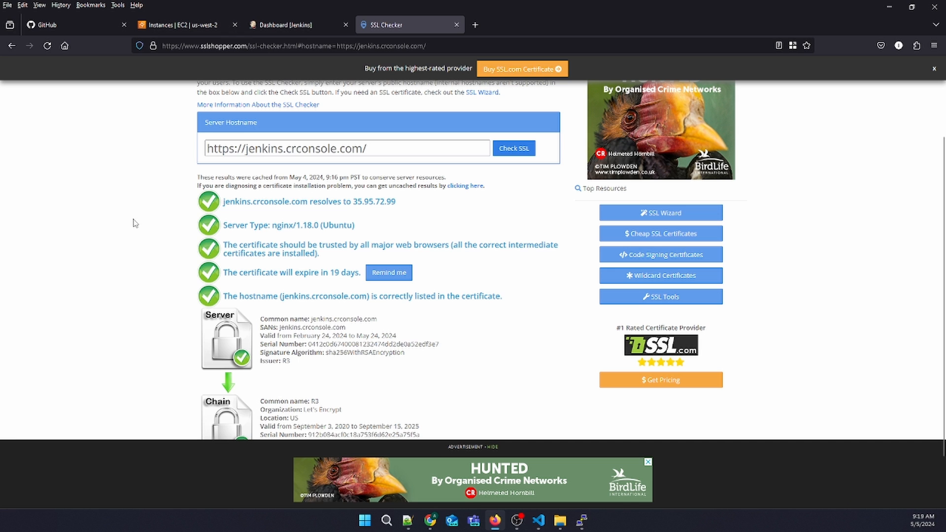
pyautogui.scroll(-3)
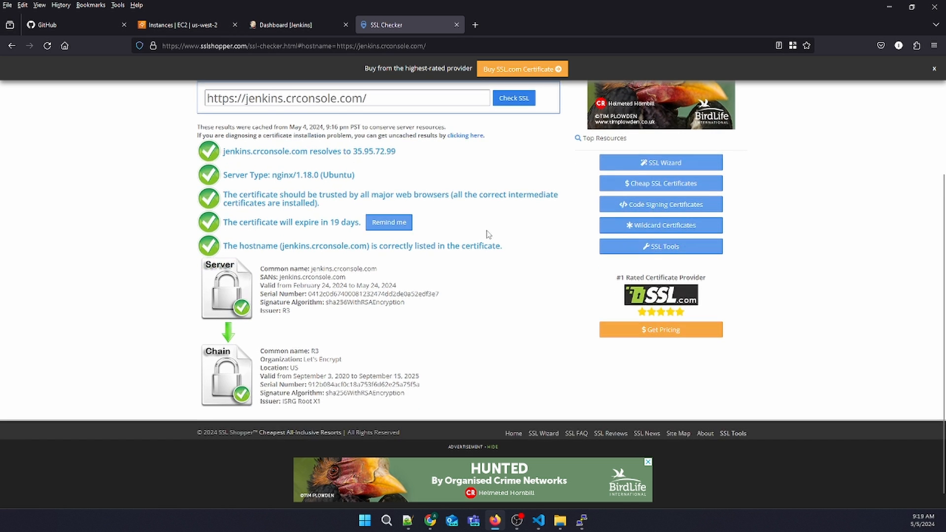
pyautogui.click(513, 97)
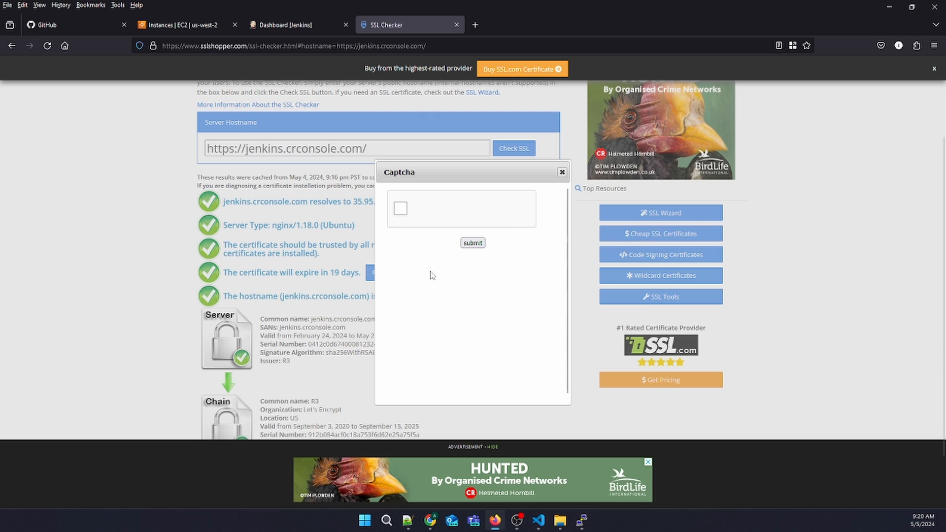
pyautogui.click(400, 208)
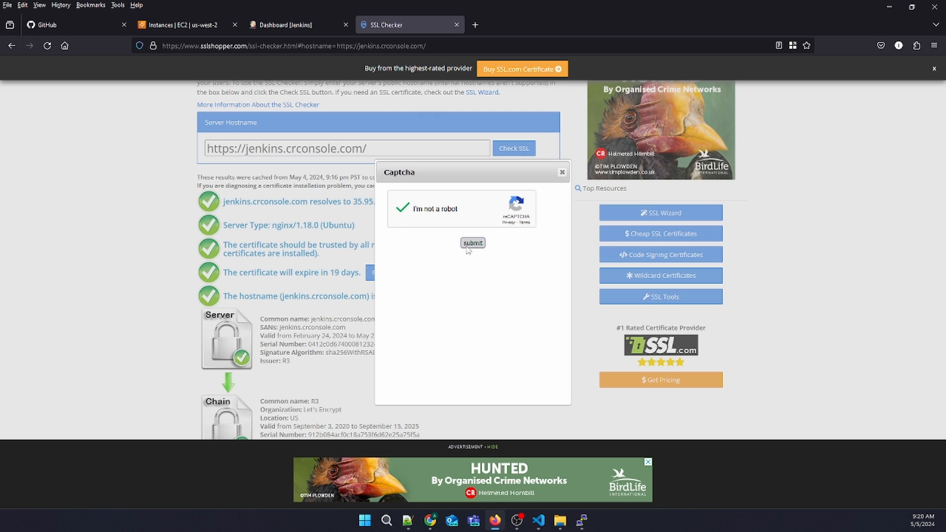
pyautogui.click(472, 243)
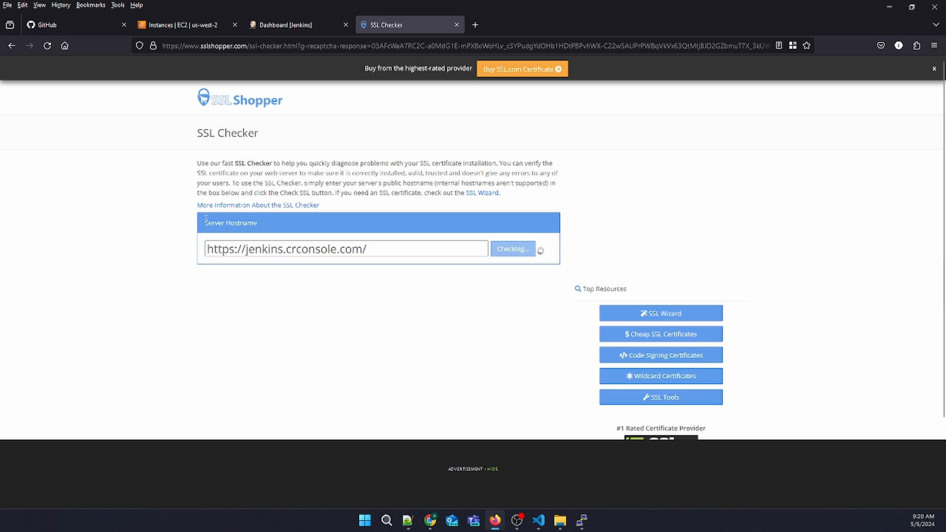
pyautogui.click(512, 248)
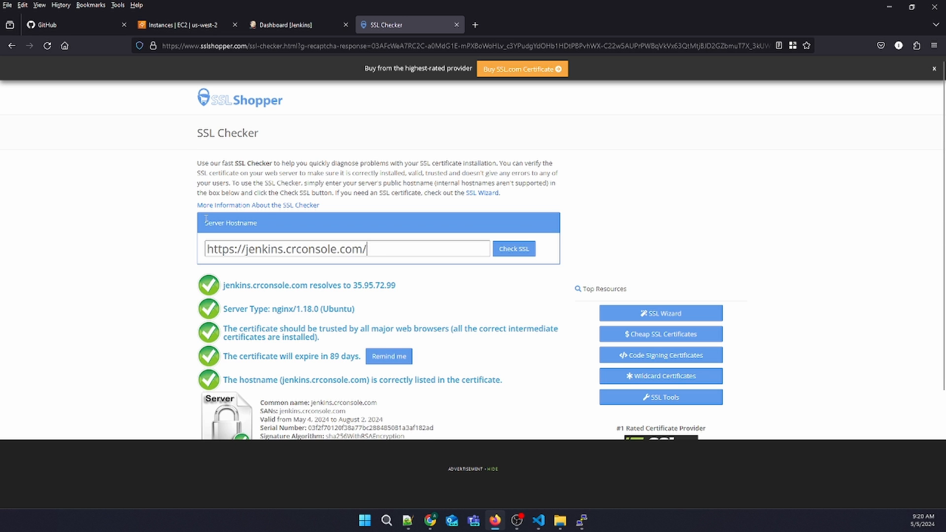
pyautogui.scroll(-3)
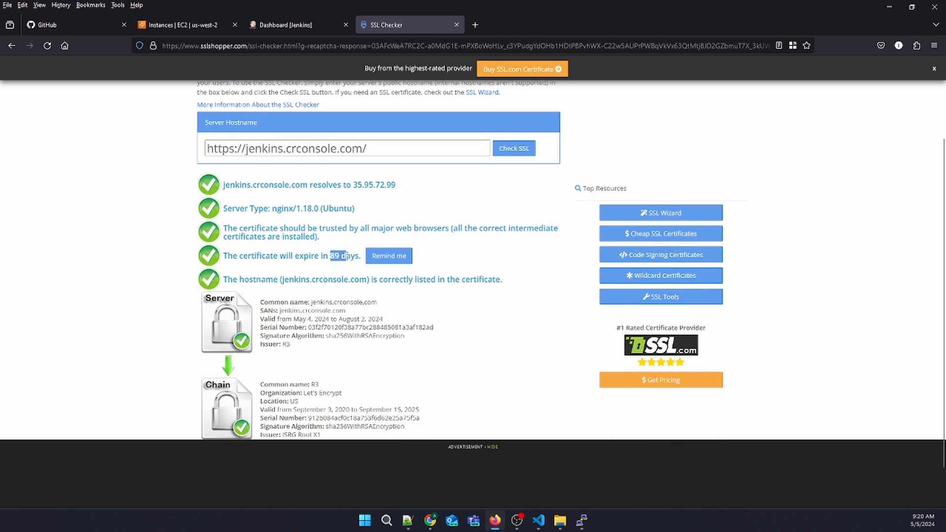
# Reload the Jenkins dashboard tab and dismiss the tracking protection panel
pyautogui.click(284, 25)
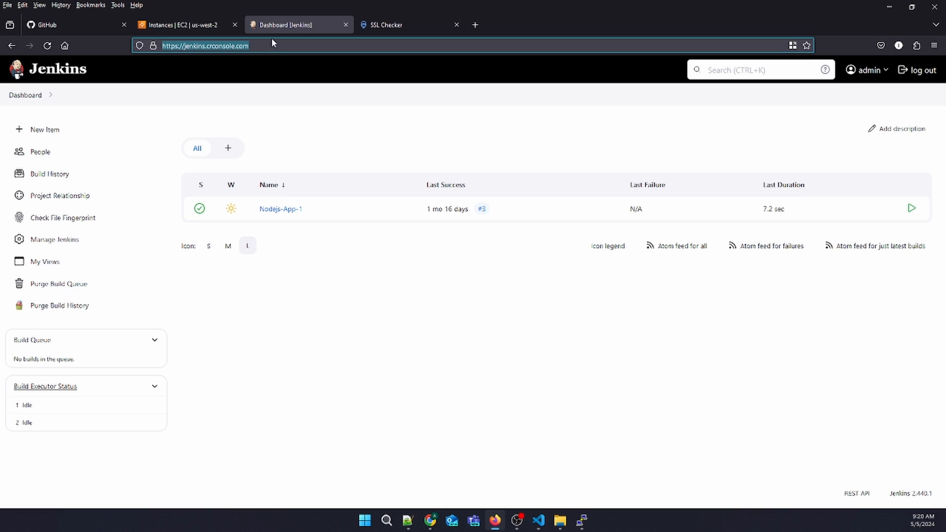
pyautogui.click(227, 148)
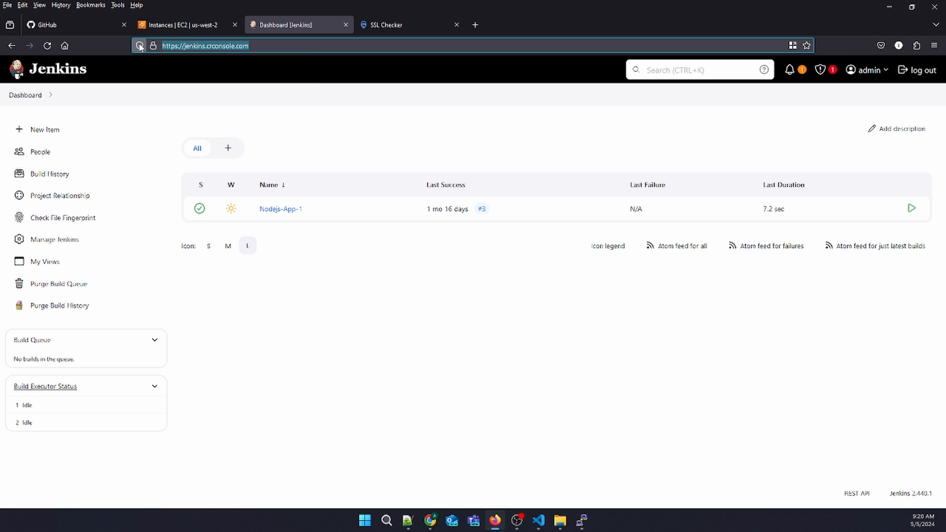
pyautogui.click(138, 45)
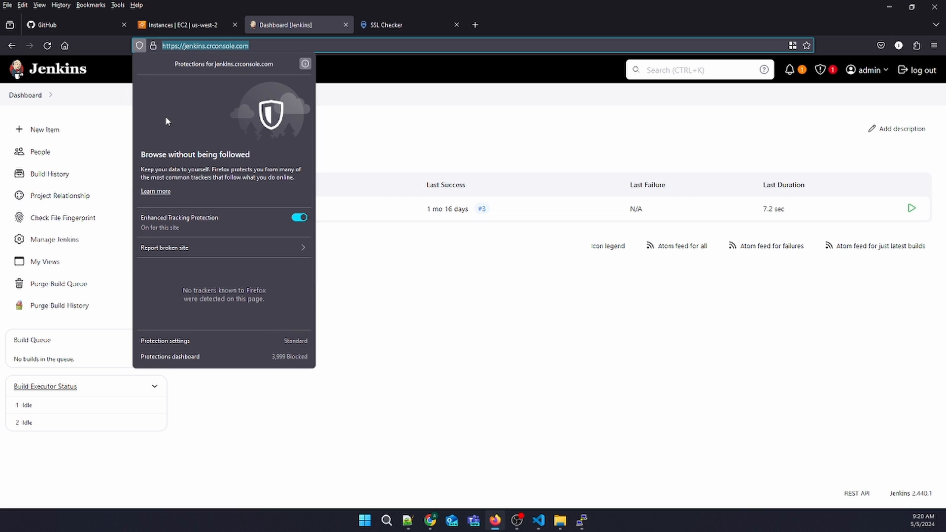
pyautogui.click(154, 46)
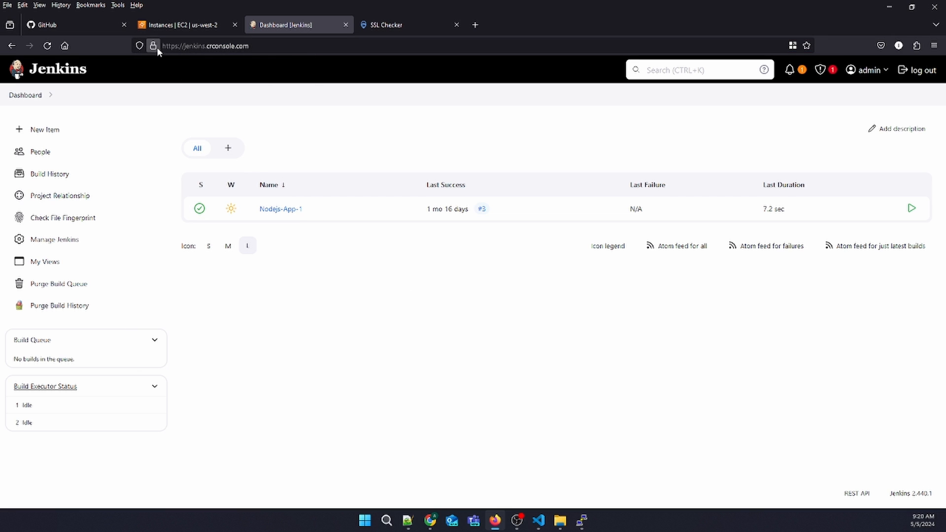
# View the site certificate: Let's Encrypt, valid May 5 to August 3, 2024
pyautogui.click(153, 45)
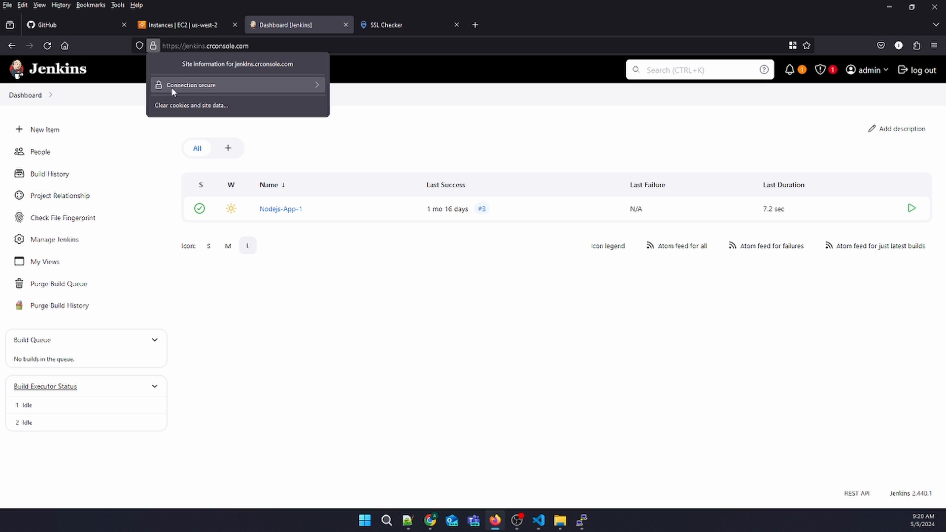
pyautogui.click(189, 85)
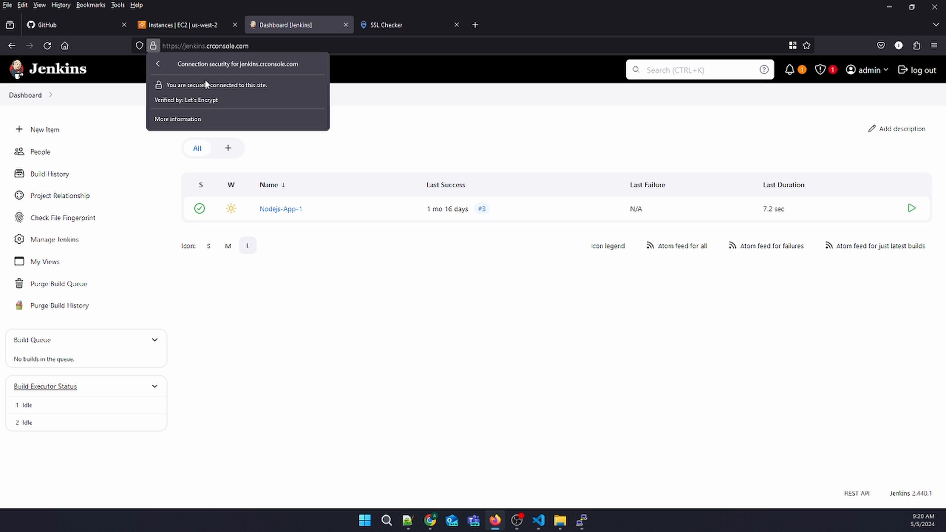
pyautogui.click(187, 120)
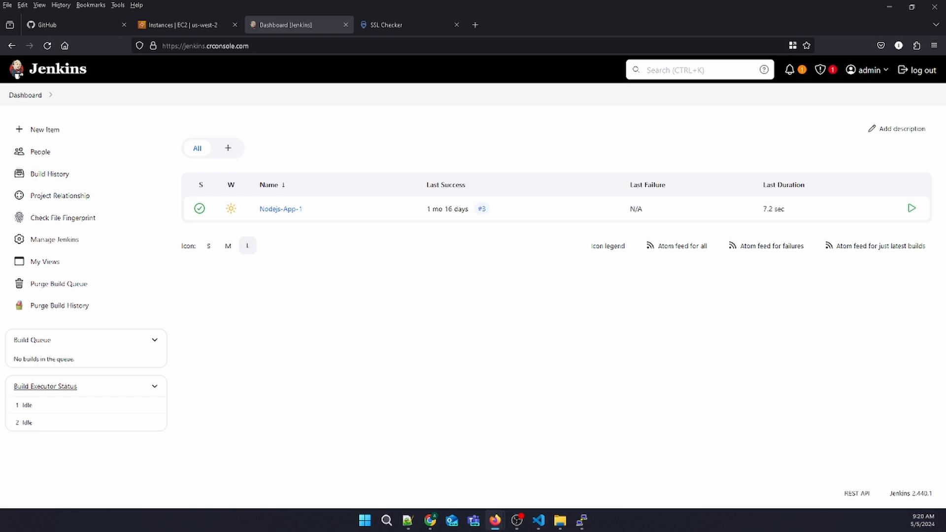
pyautogui.click(156, 46)
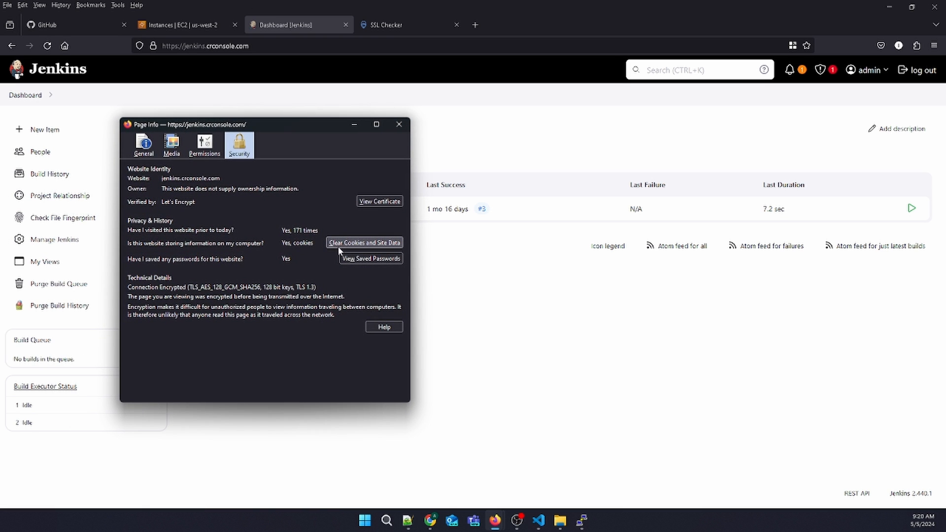
pyautogui.click(379, 201)
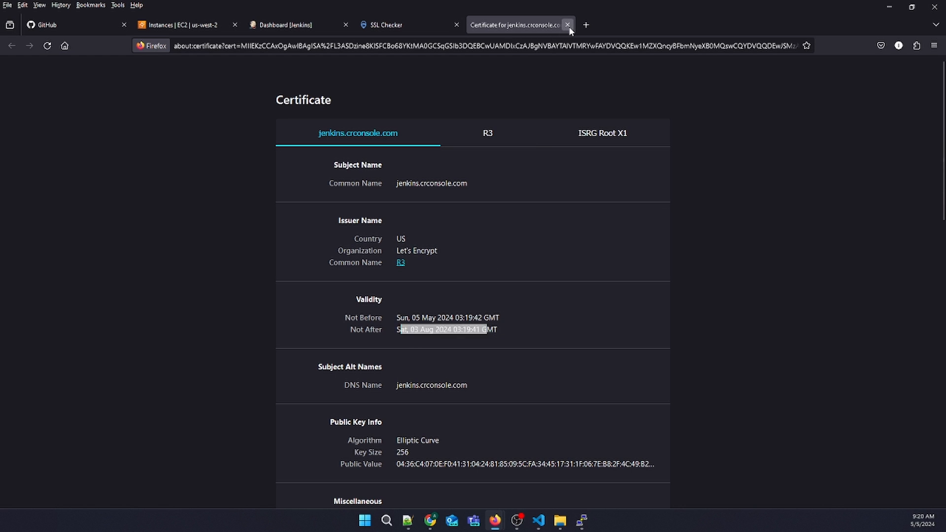
pyautogui.click(567, 25)
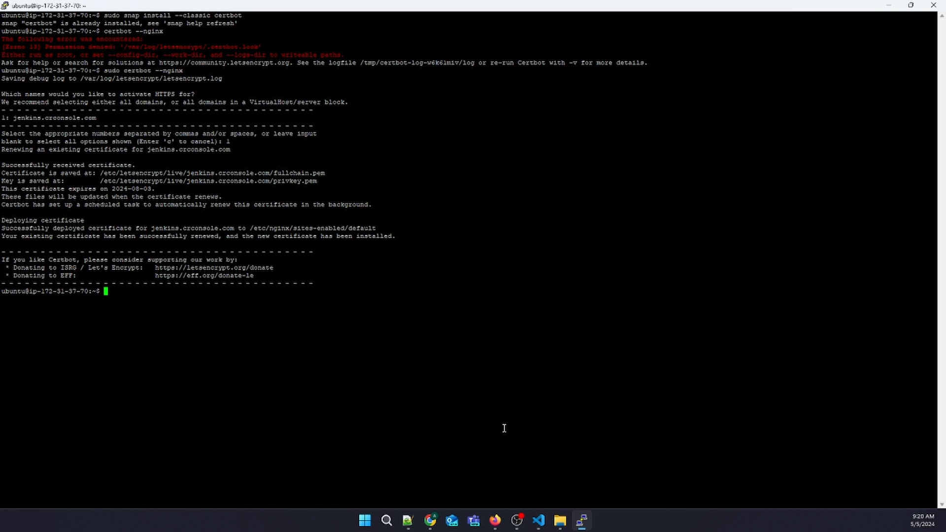
pyautogui.moveTo(495, 390)
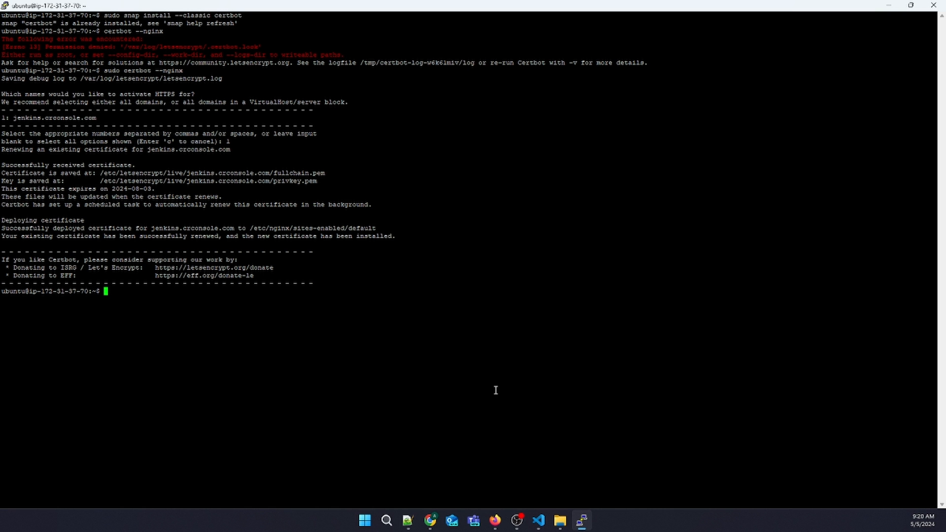
# Run 'sudo vi /etc/crontab' to edit the system crontab
pyautogui.write('su')
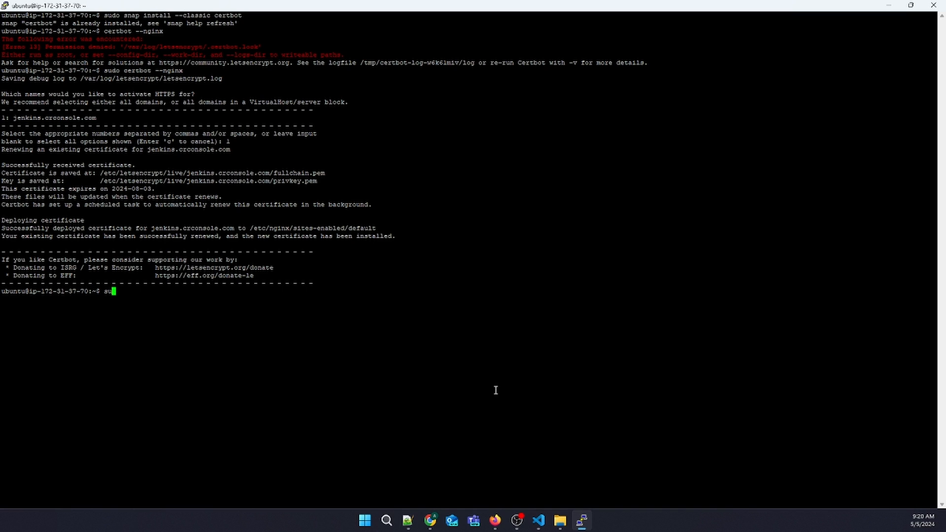
pyautogui.write('do /')
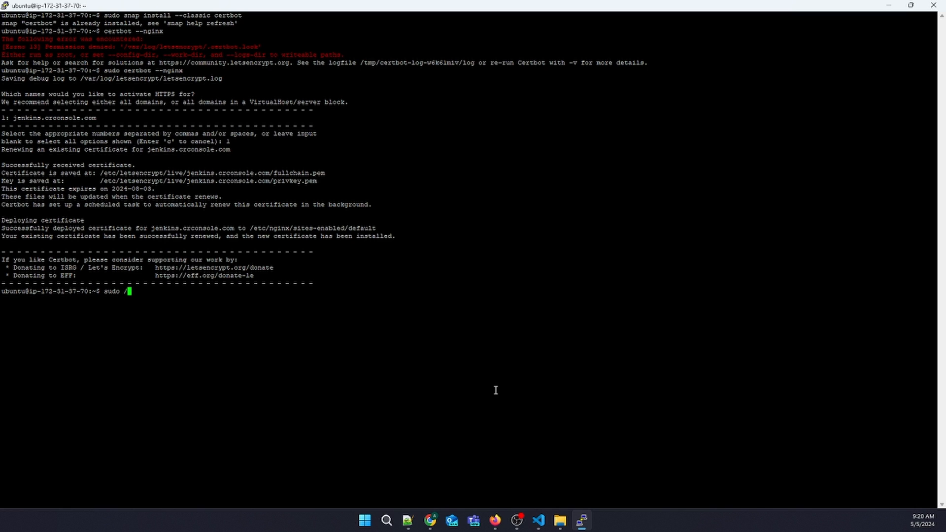
pyautogui.write('vi /etc/')
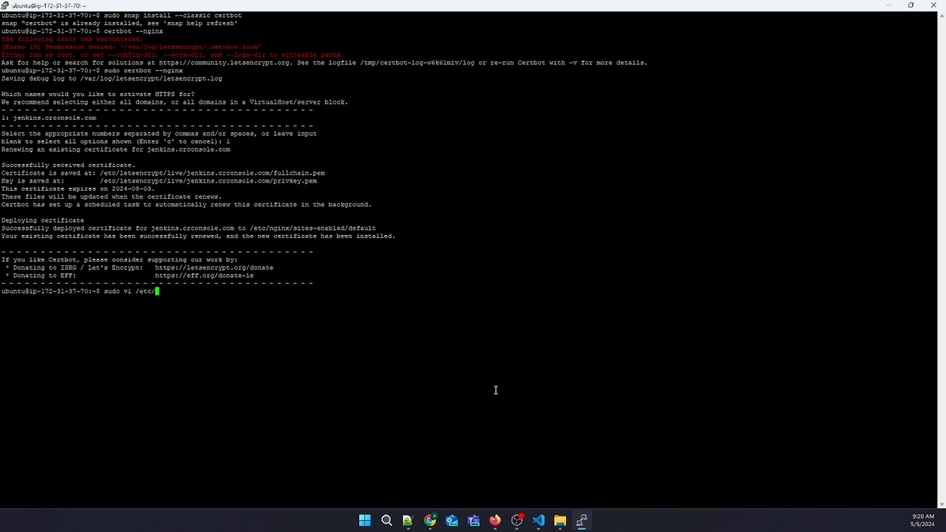
pyautogui.write('crontab')
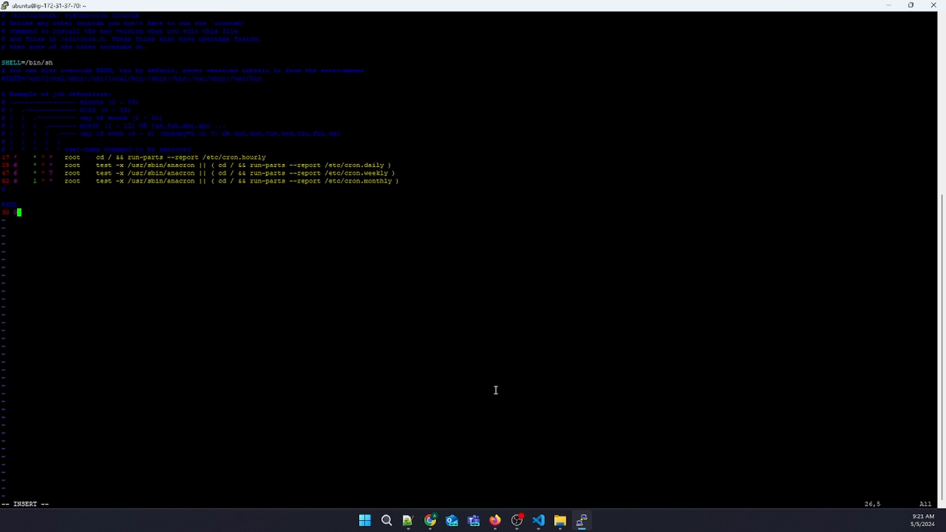
# Add '30 0 * * * certbot renew --nginx --quiet' under #SSL and save with :wq
pyautogui.write('0')
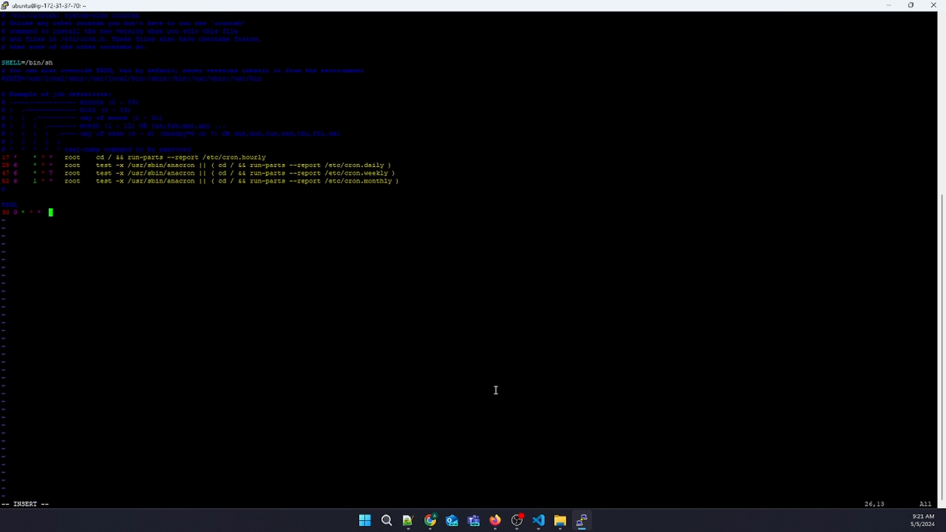
pyautogui.write('cert')
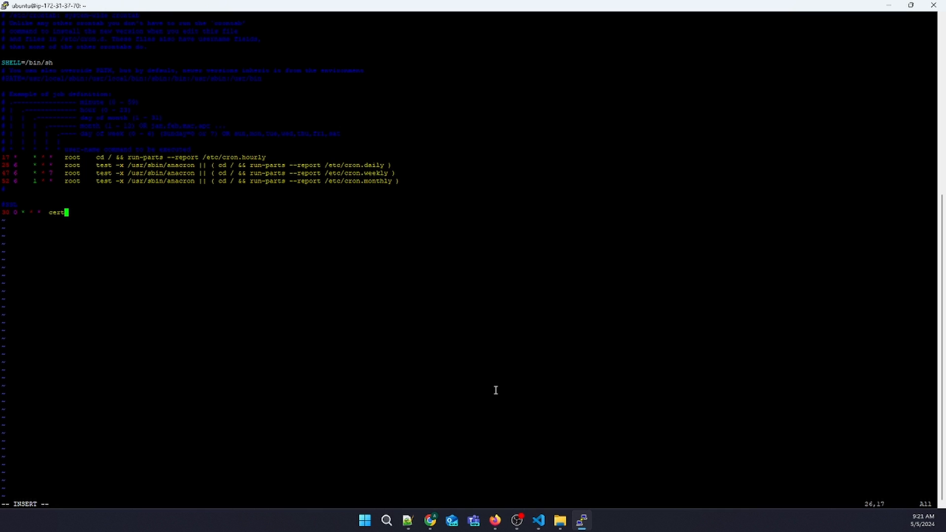
pyautogui.write('bot')
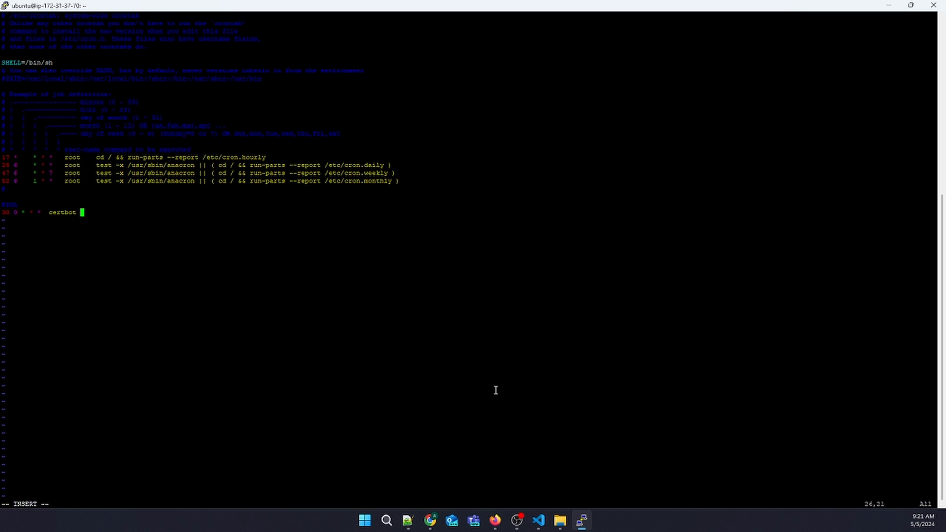
pyautogui.write('re')
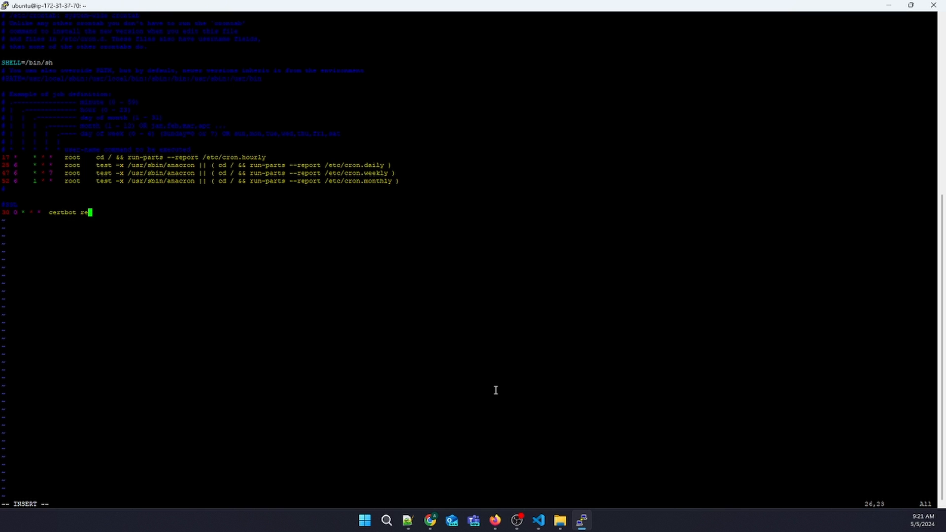
pyautogui.write('new')
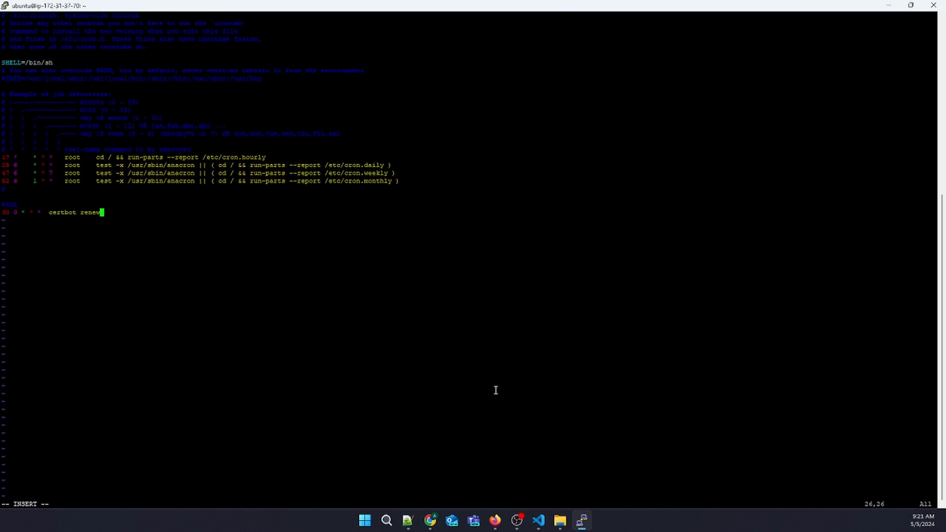
pyautogui.write('--nginx')
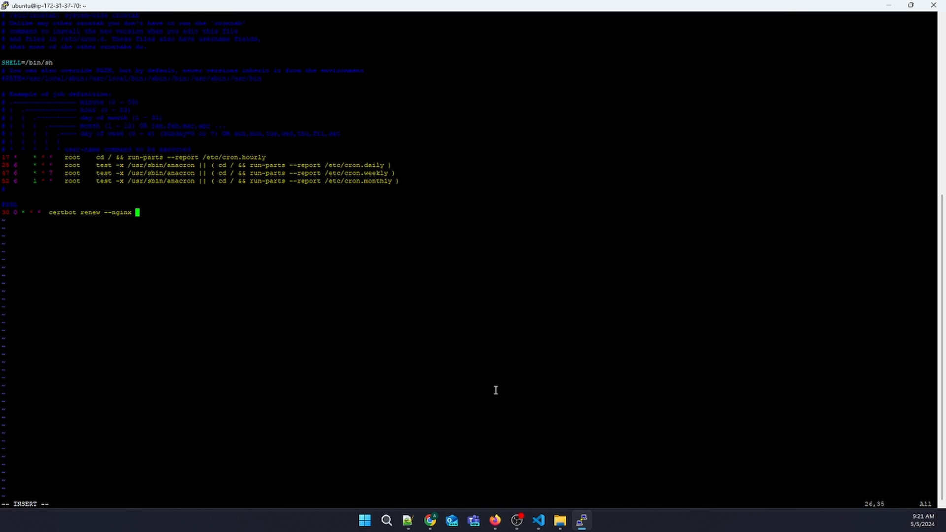
pyautogui.press('Left')
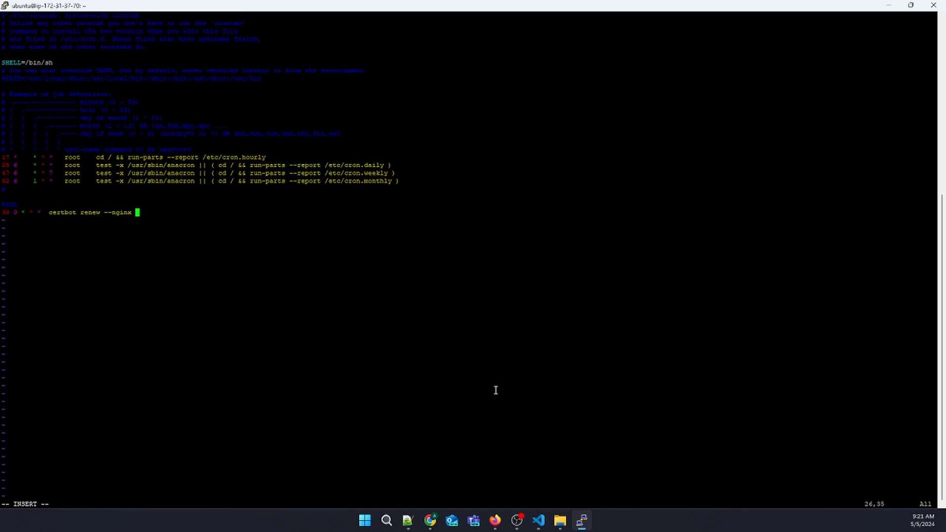
pyautogui.write('--')
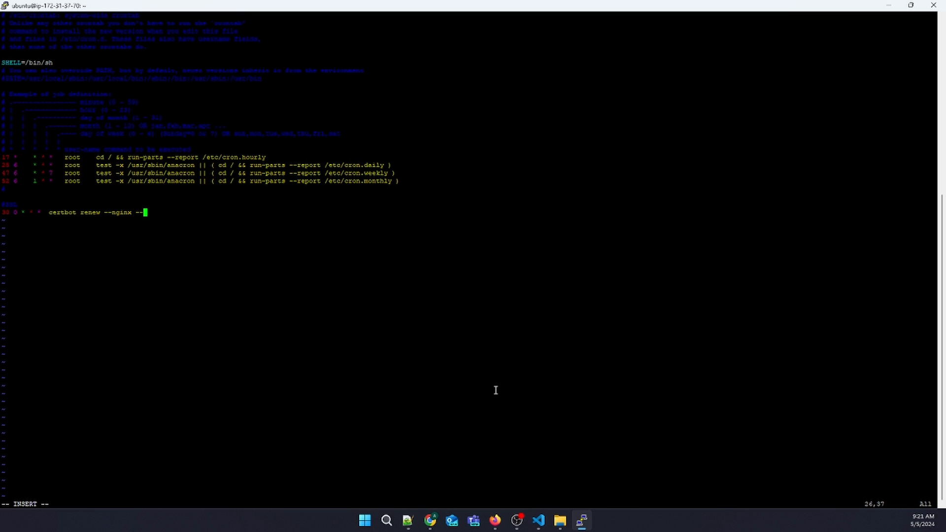
pyautogui.write('qui')
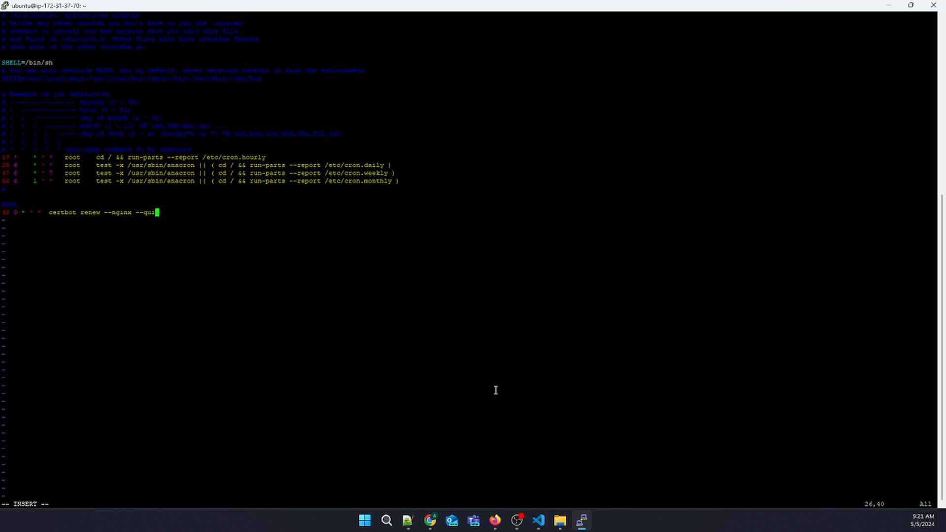
pyautogui.write('et')
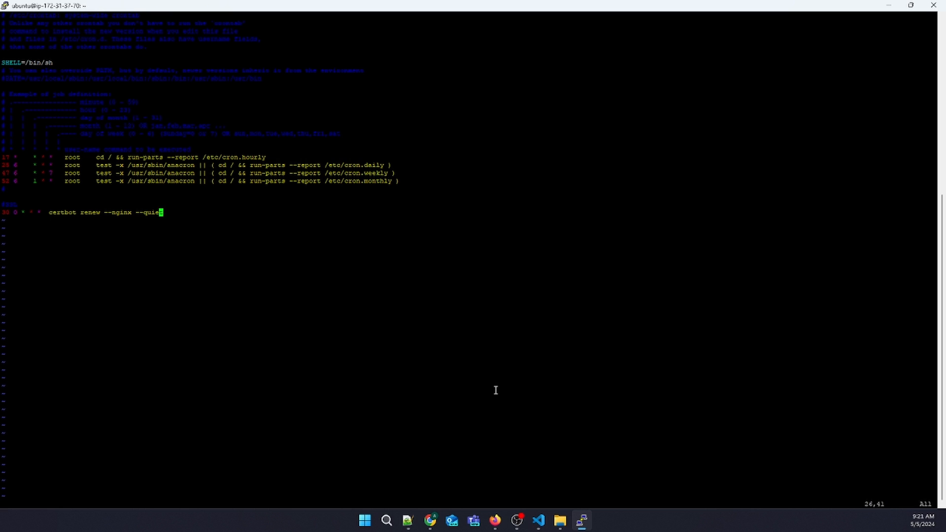
pyautogui.write(':wq')
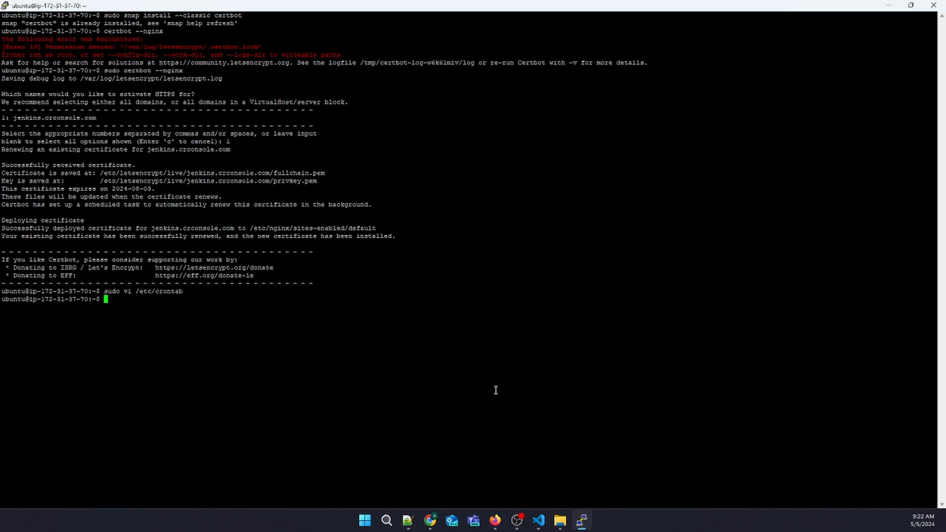
# Install the crontab with 'sudo crontab /etc/crontab', then list it with 'sudo crontab -l'
pyautogui.write('sudp')
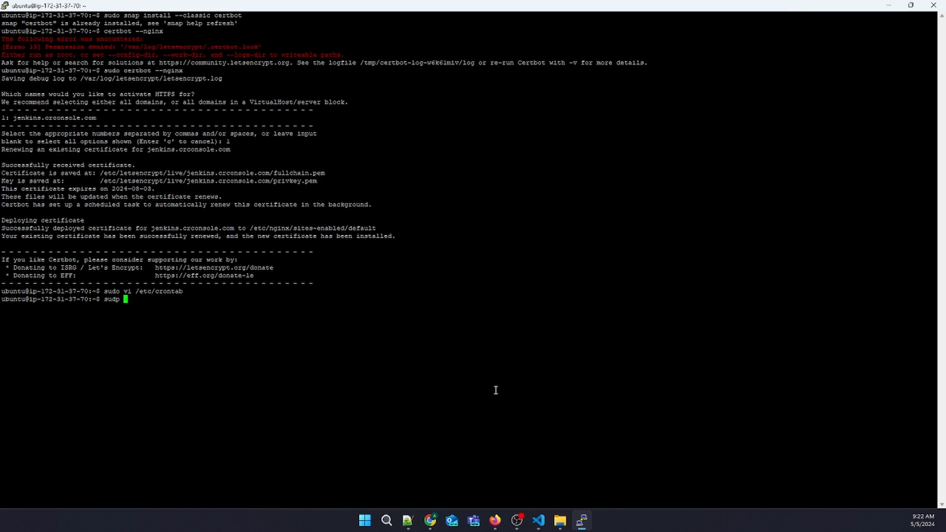
pyautogui.write('ontrob')
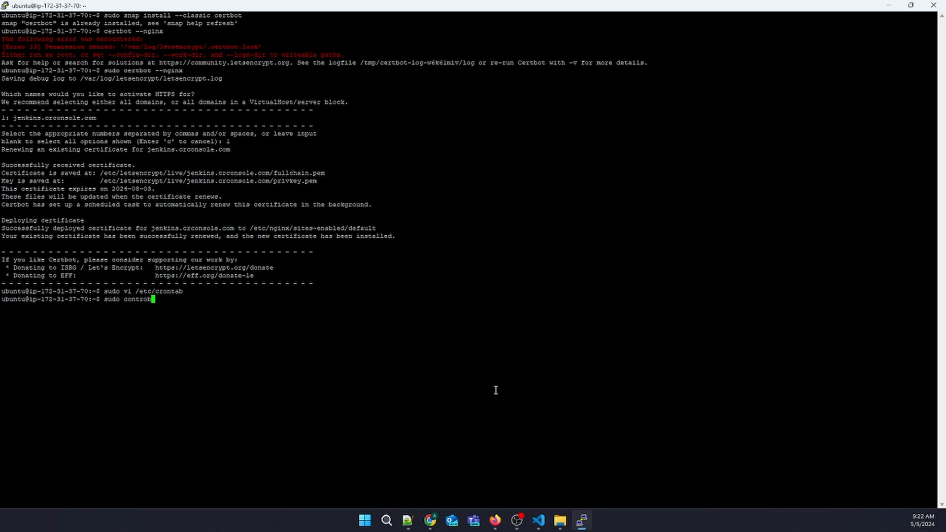
pyautogui.write('/')
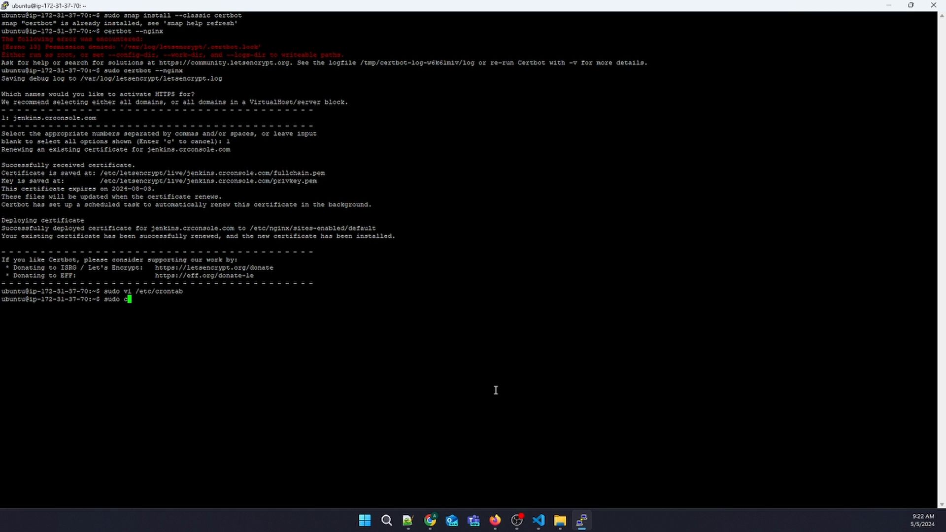
pyautogui.write('ront')
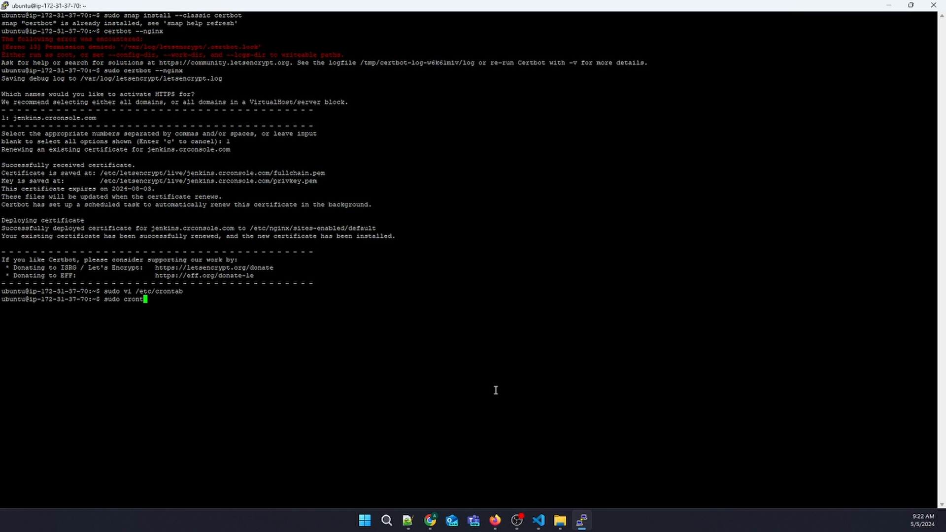
pyautogui.write('/etc/crontab')
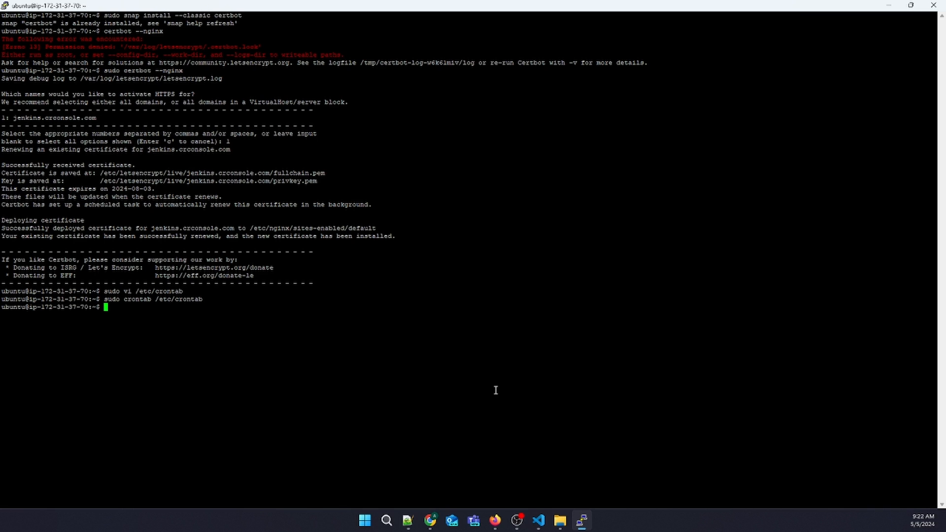
pyautogui.write('sudo crontab -l')
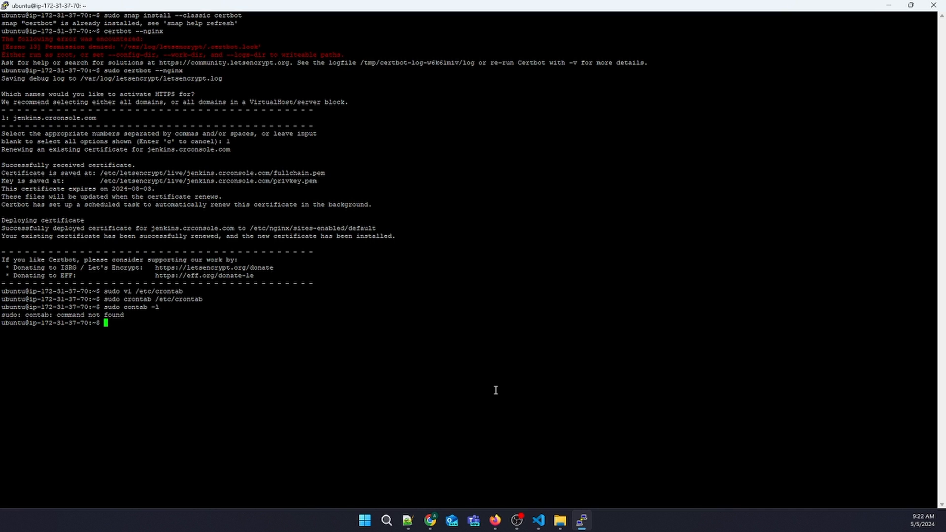
pyautogui.write('sudo contab -l')
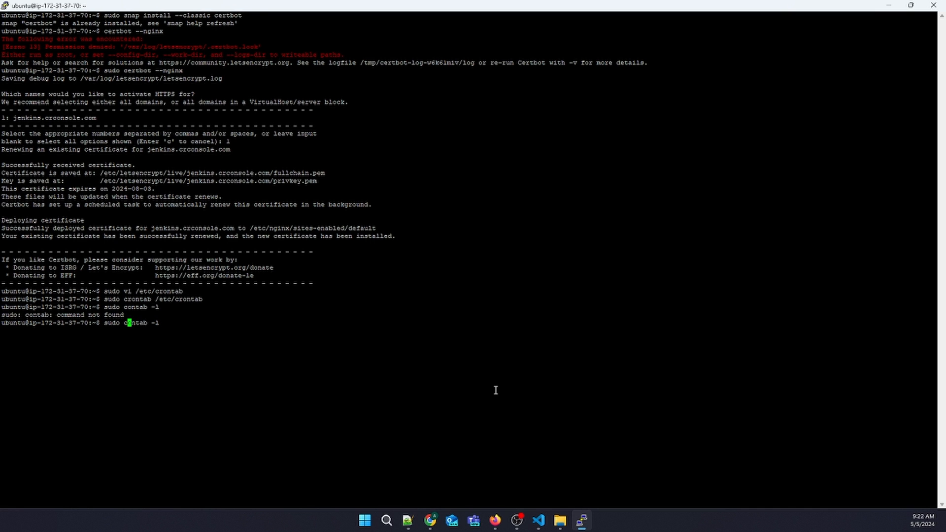
pyautogui.press('Return')
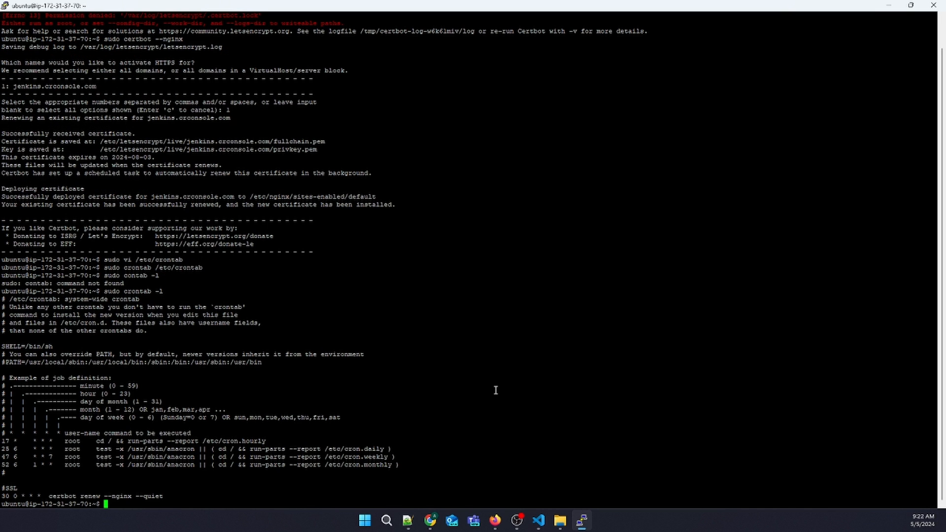
pyautogui.moveTo(6, 498)
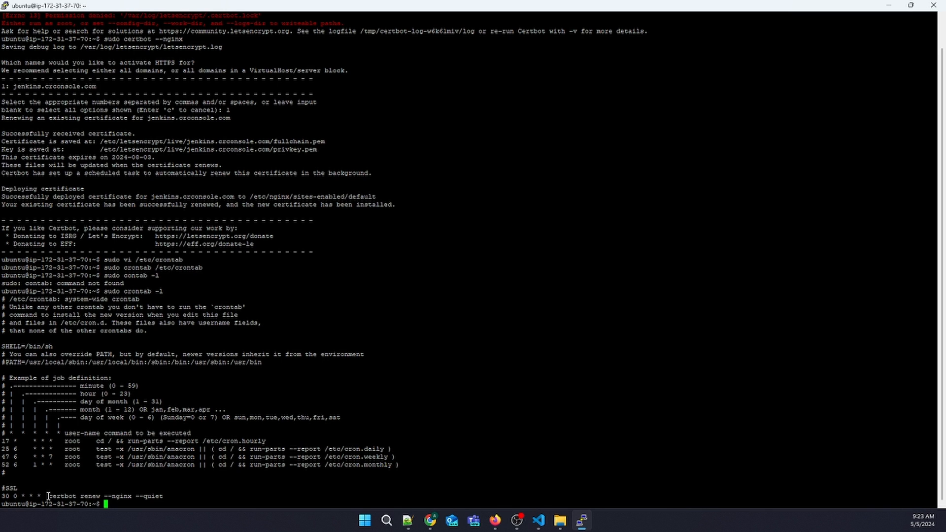
# Run 'certbot renew --nginx --quiet' without sudo, get a permission error, and start a sudo retry
pyautogui.doubleClick(61, 496)
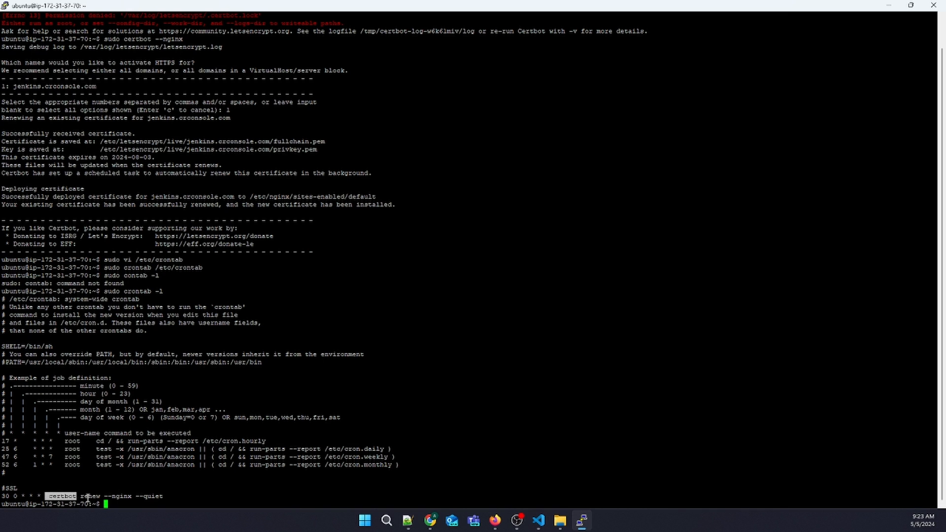
pyautogui.write('certbot renew --nginx --quiet')
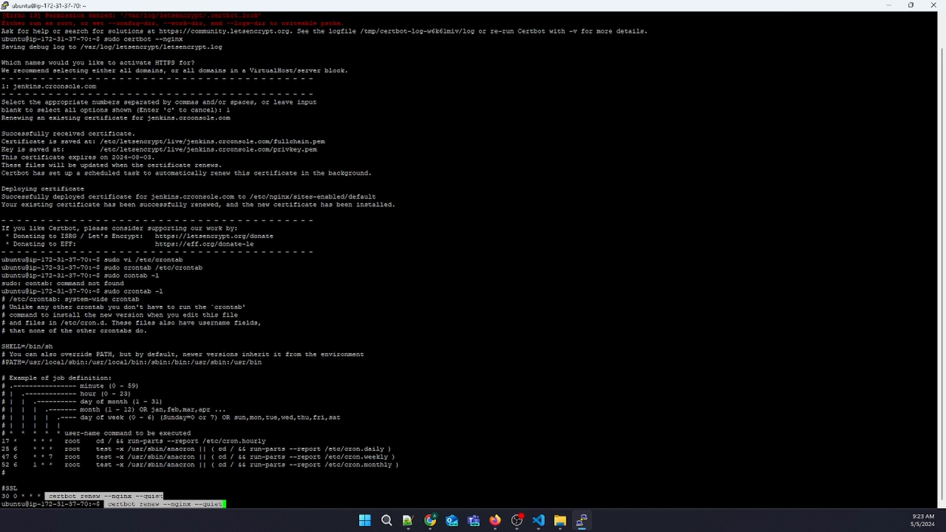
pyautogui.press('enter')
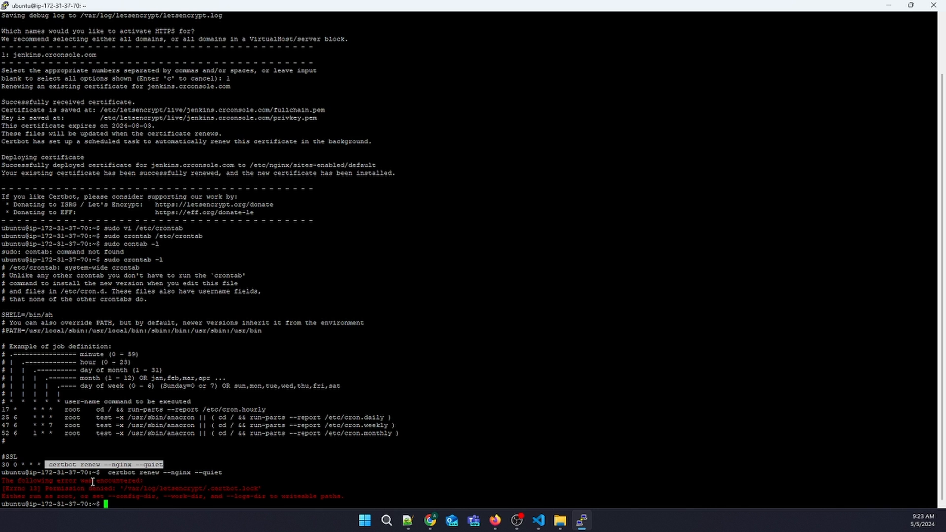
pyautogui.write('sudo crontab -l')
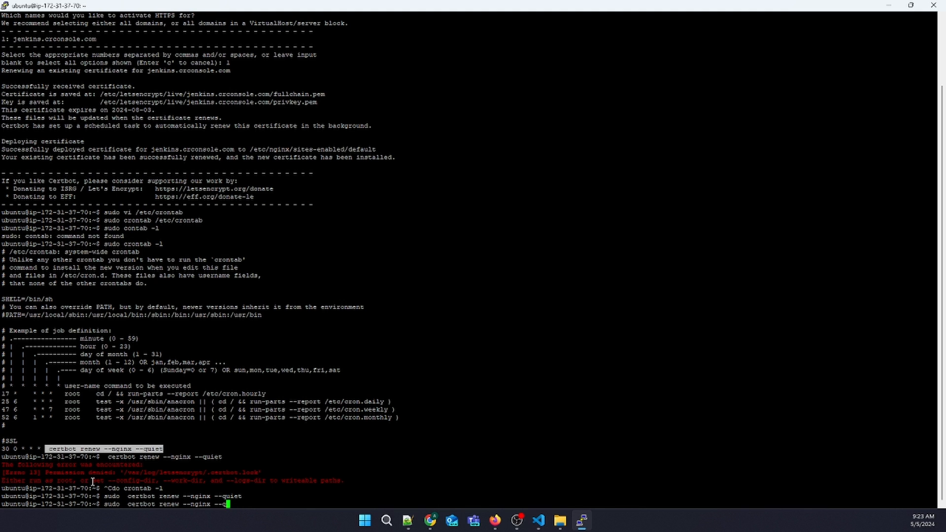
pyautogui.press('Backspace')
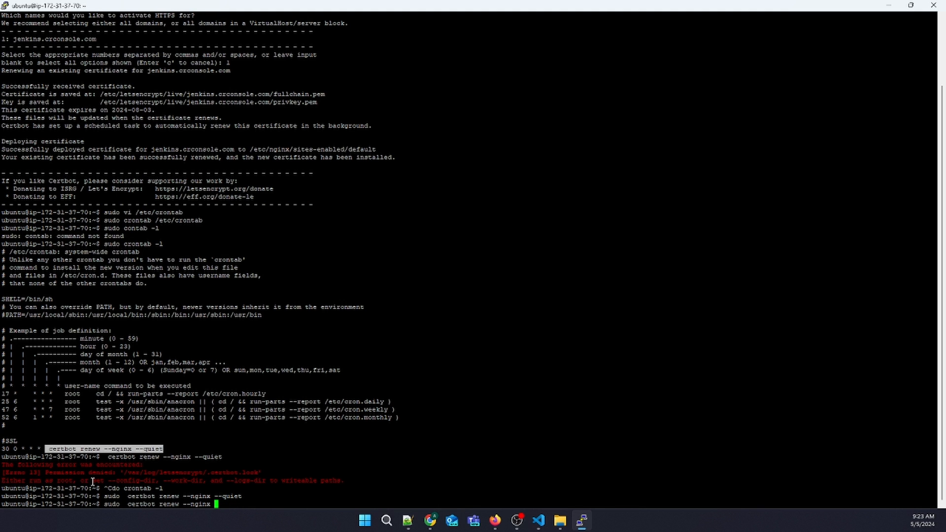